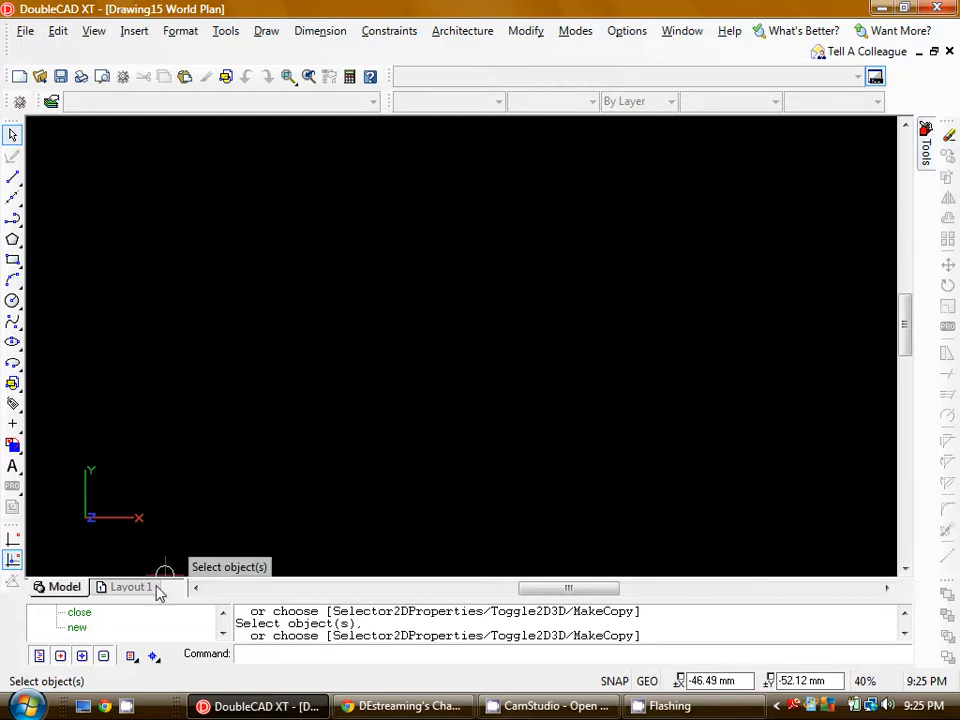
Bring up Layout 1's workspace properties, leaving the text units unchanged.
{"action": "left_click", "coordinate": [128, 588]}
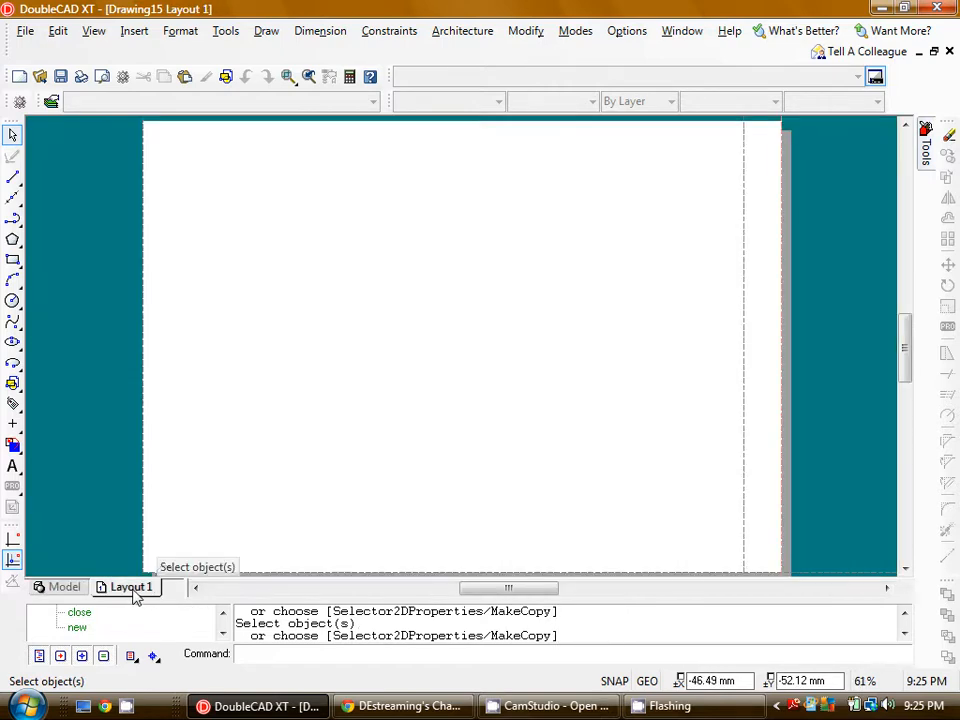
{"action": "right_click", "coordinate": [130, 588]}
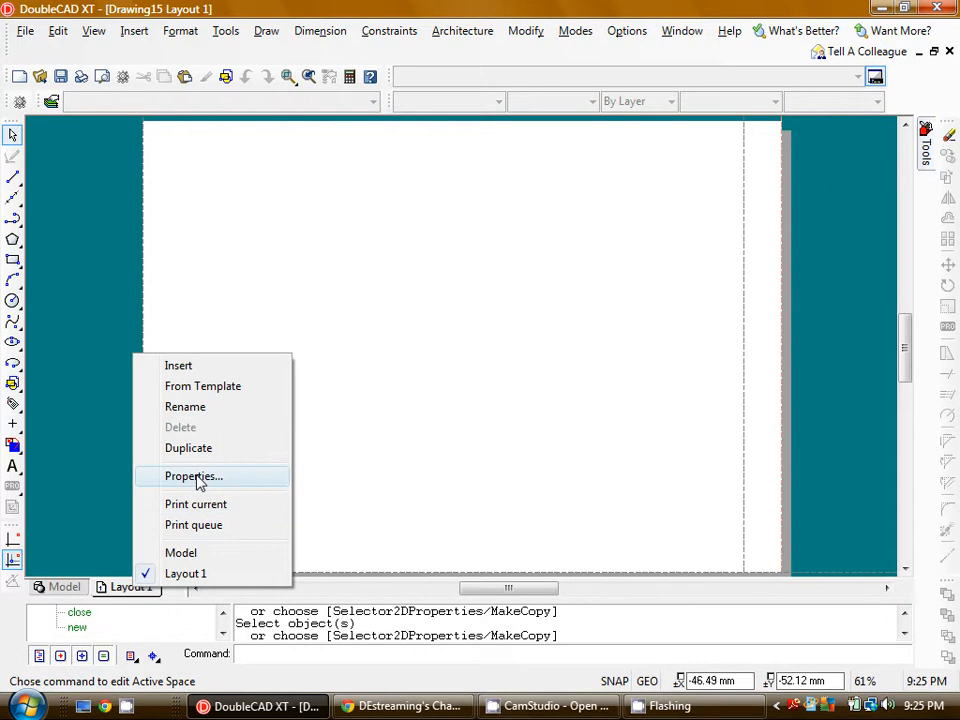
{"action": "left_click", "coordinate": [192, 476]}
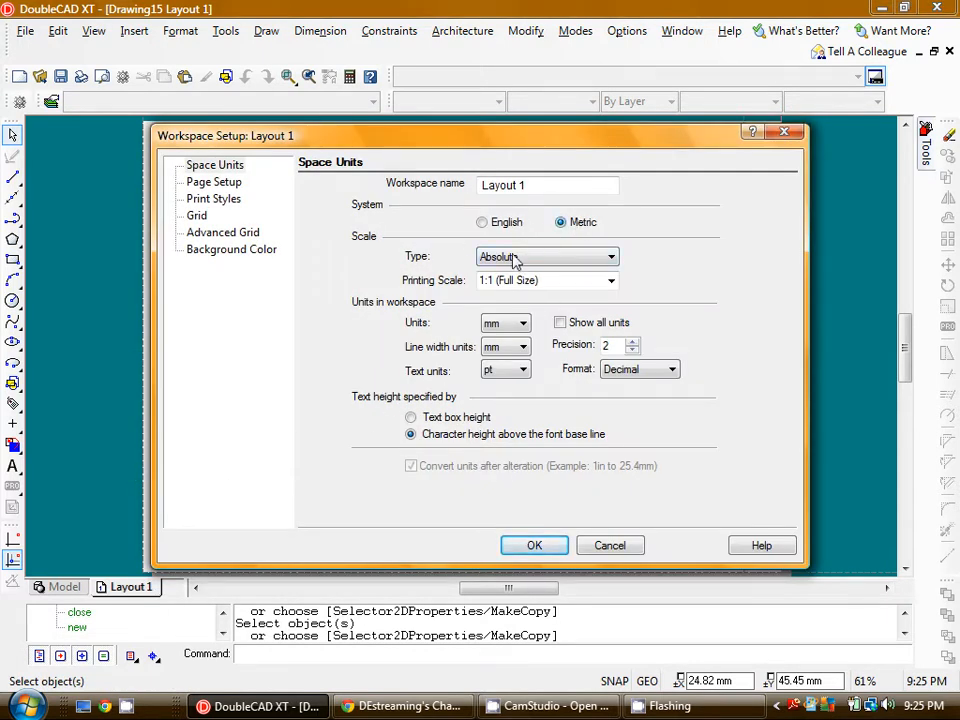
{"action": "left_click", "coordinate": [522, 370]}
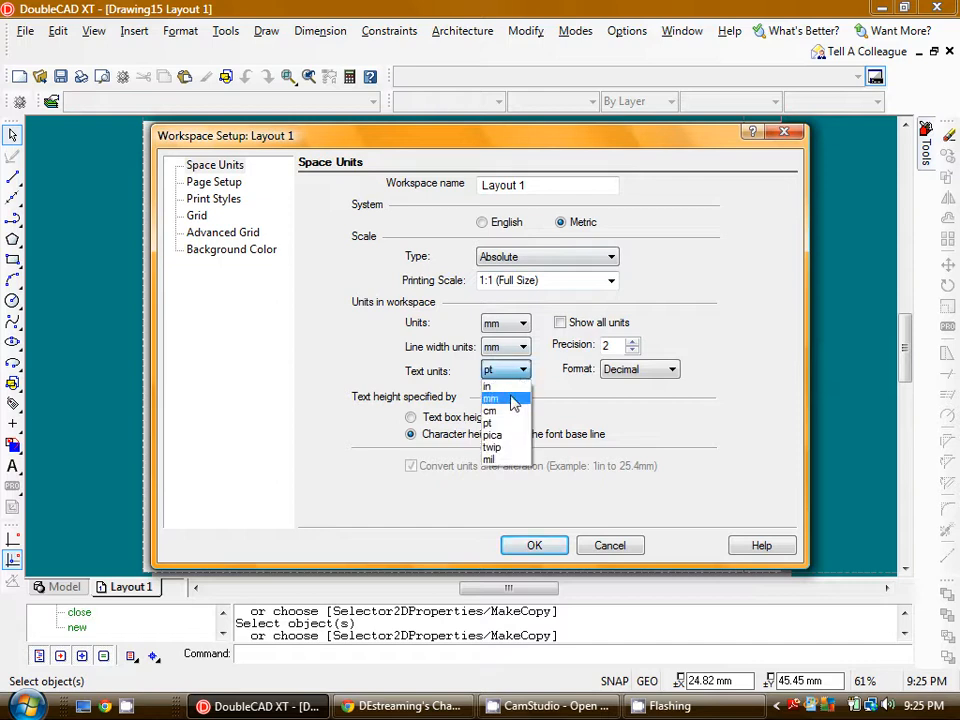
{"action": "left_click", "coordinate": [492, 398]}
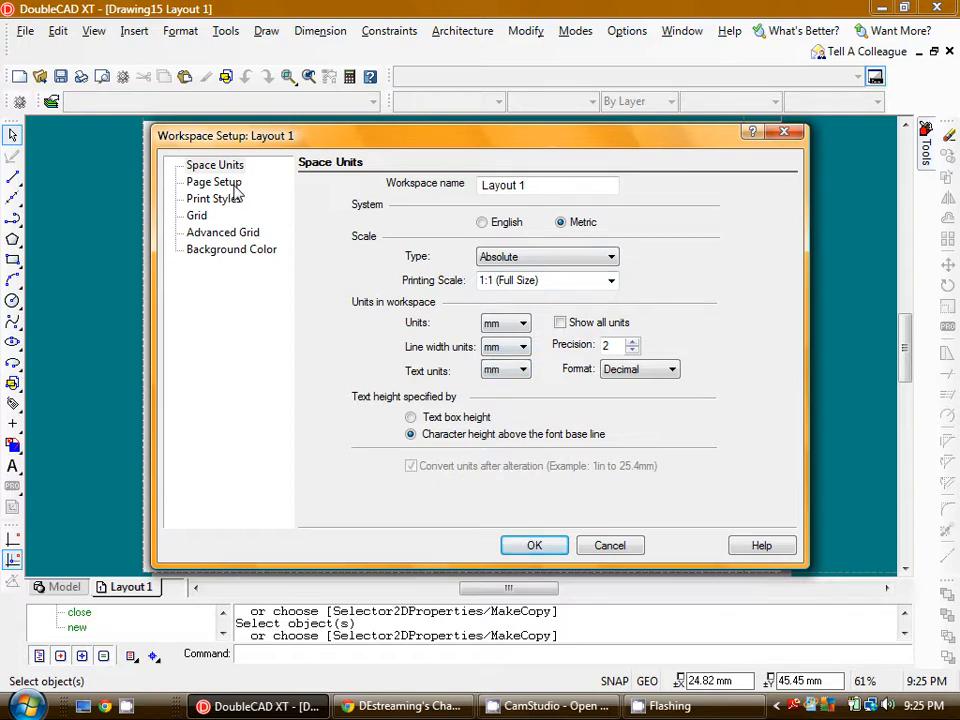
Set the layout's page setup to the ISO A3 sheet size and apply it.
{"action": "left_click", "coordinate": [212, 180]}
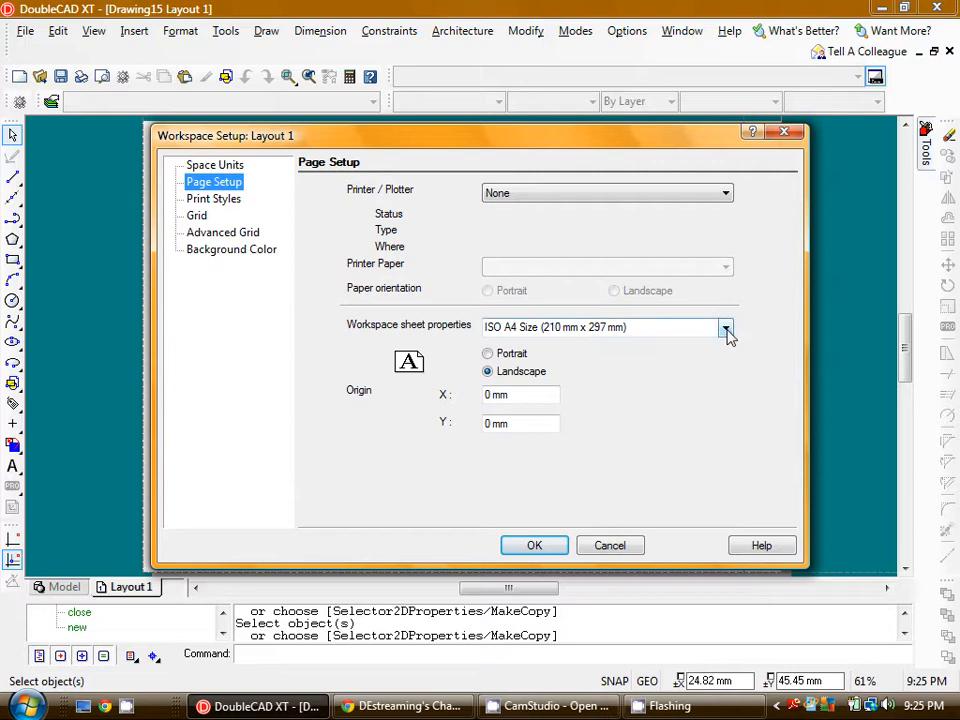
{"action": "left_click", "coordinate": [724, 328]}
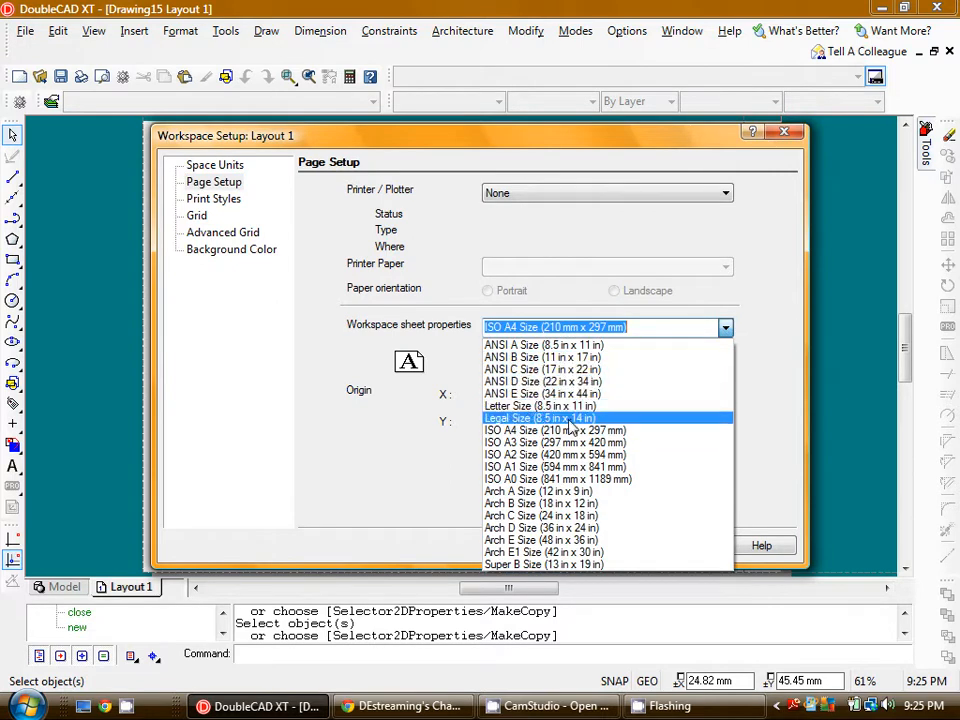
{"action": "left_click", "coordinate": [542, 442]}
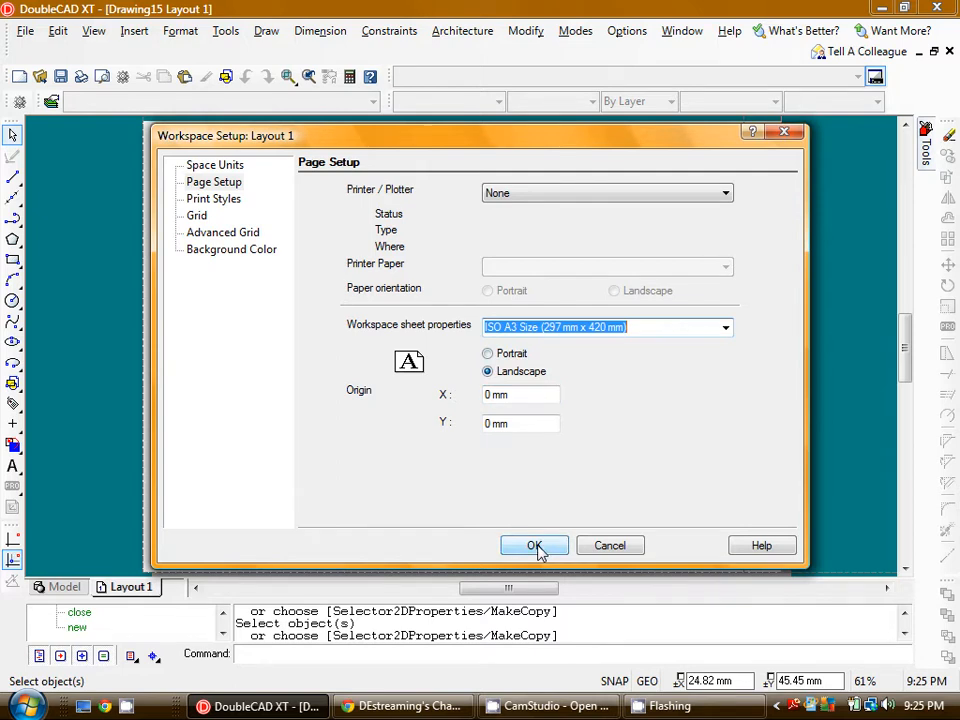
{"action": "left_click", "coordinate": [534, 544]}
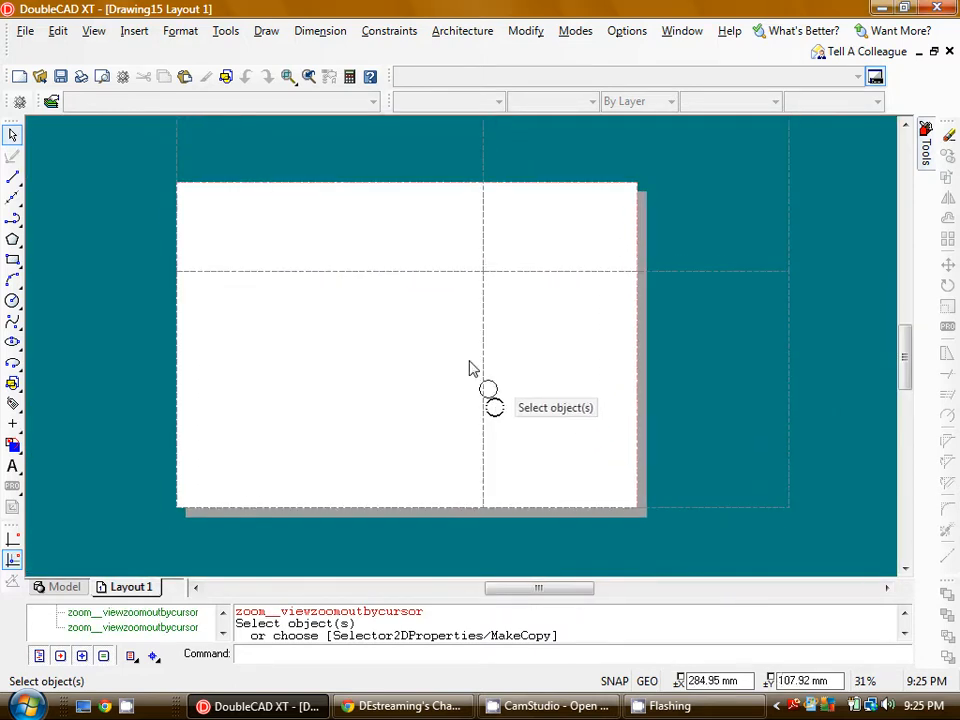
{"action": "mouse_move", "coordinate": [224, 30]}
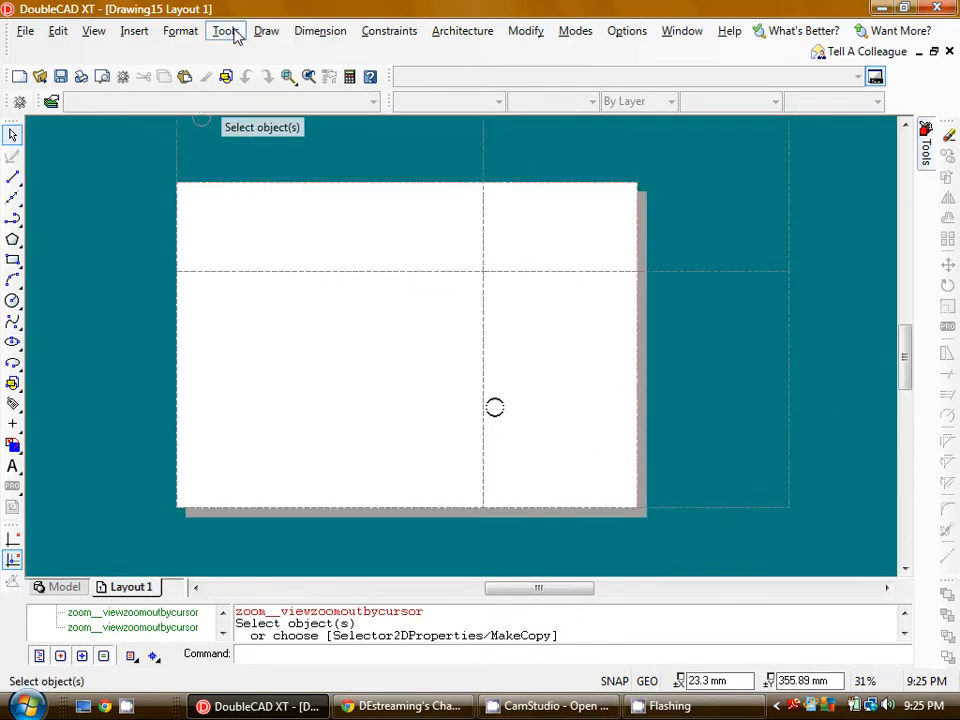
From the Blocks palette, delete the Large Title Metric and Block_0 blocks, confirming each warning.
{"action": "left_click", "coordinate": [224, 30]}
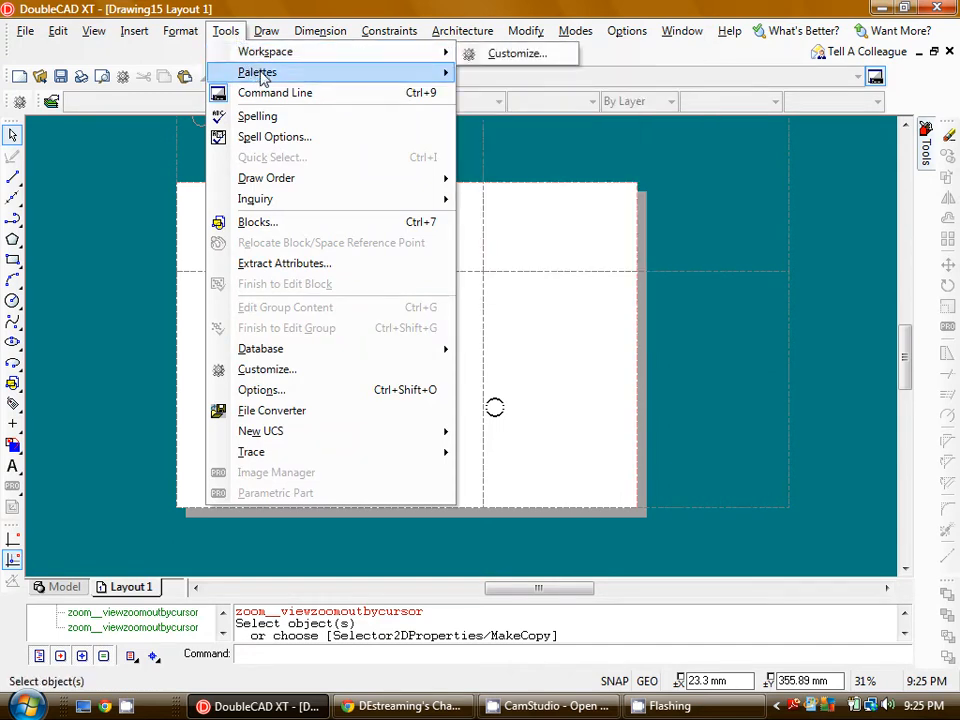
{"action": "left_click", "coordinate": [256, 220]}
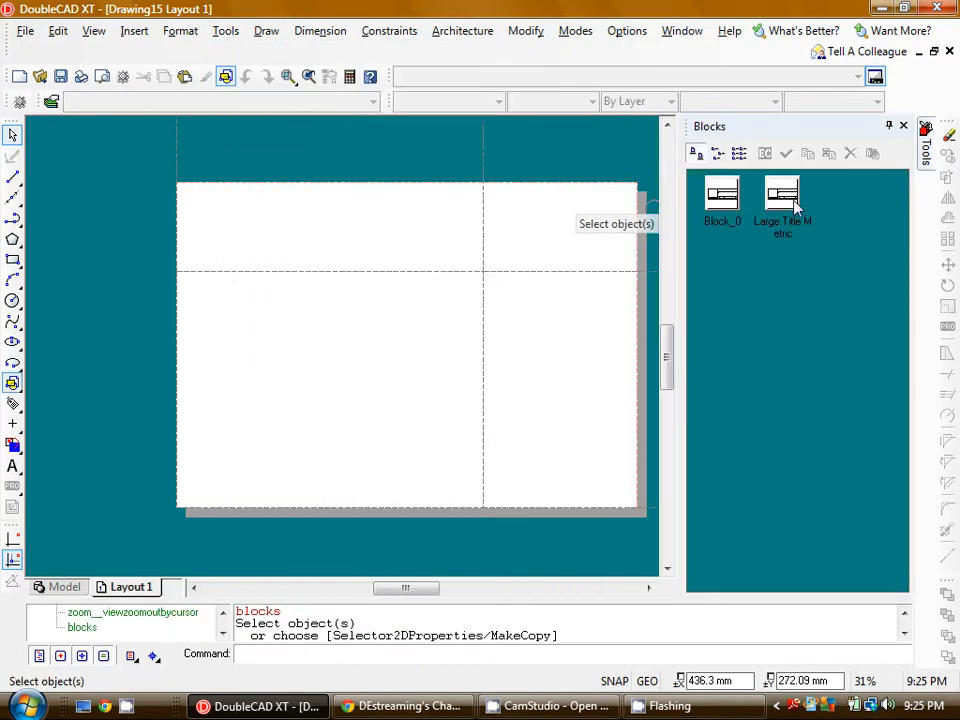
{"action": "left_click", "coordinate": [850, 152]}
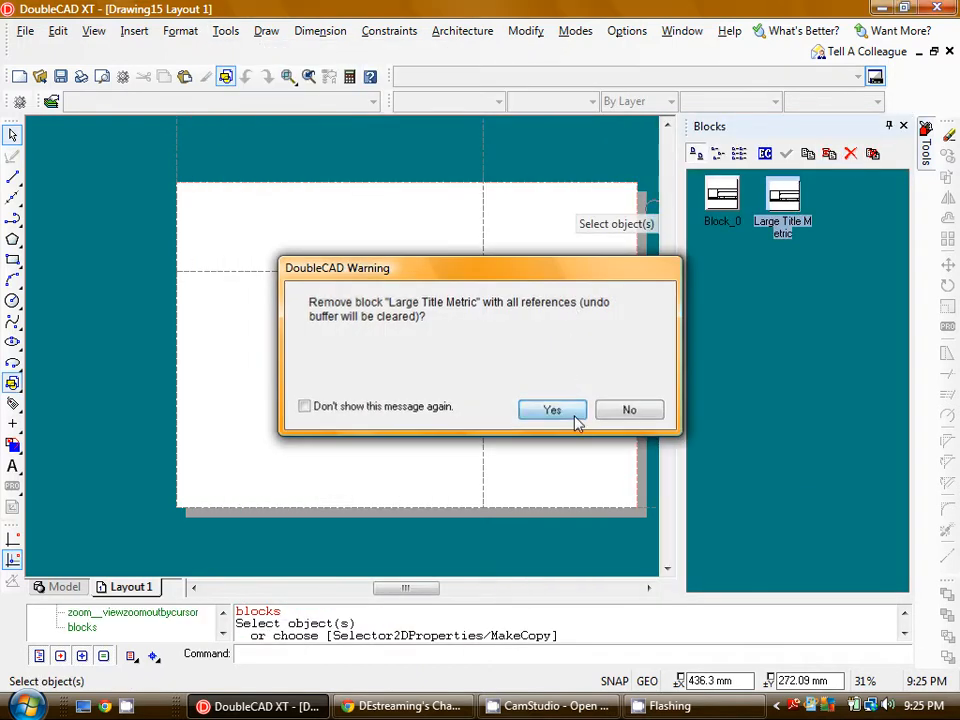
{"action": "left_click", "coordinate": [552, 408]}
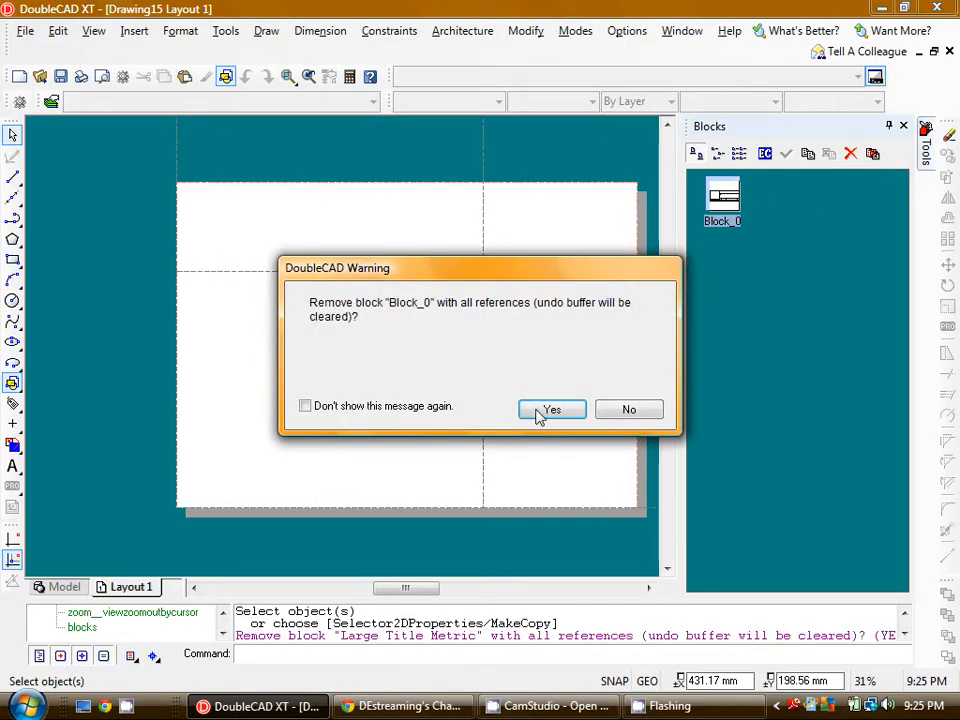
{"action": "left_click", "coordinate": [552, 408]}
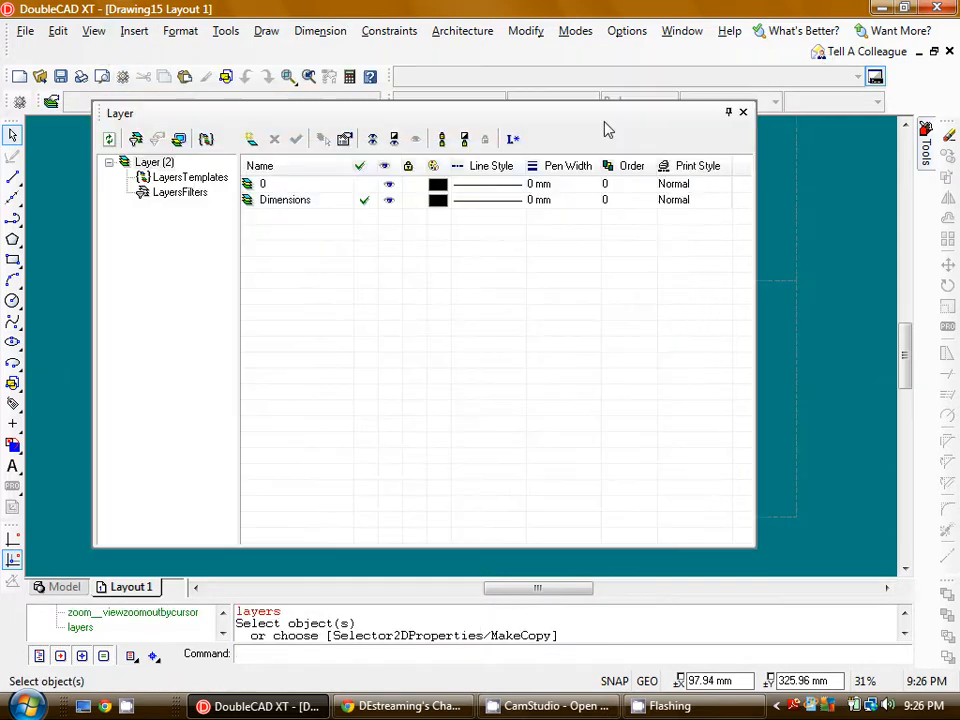
Add layers .5 LINE and .25 LINE with pen widths 0.5 and 0.25 mm.
{"action": "left_click", "coordinate": [108, 140]}
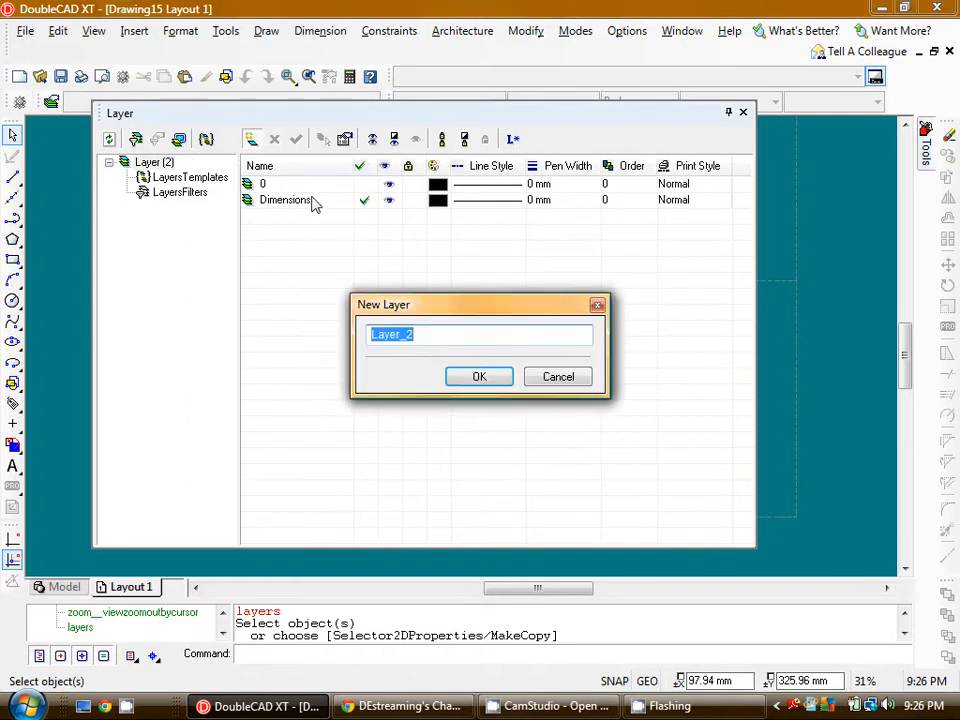
{"action": "type", "text": ".5 LINE"}
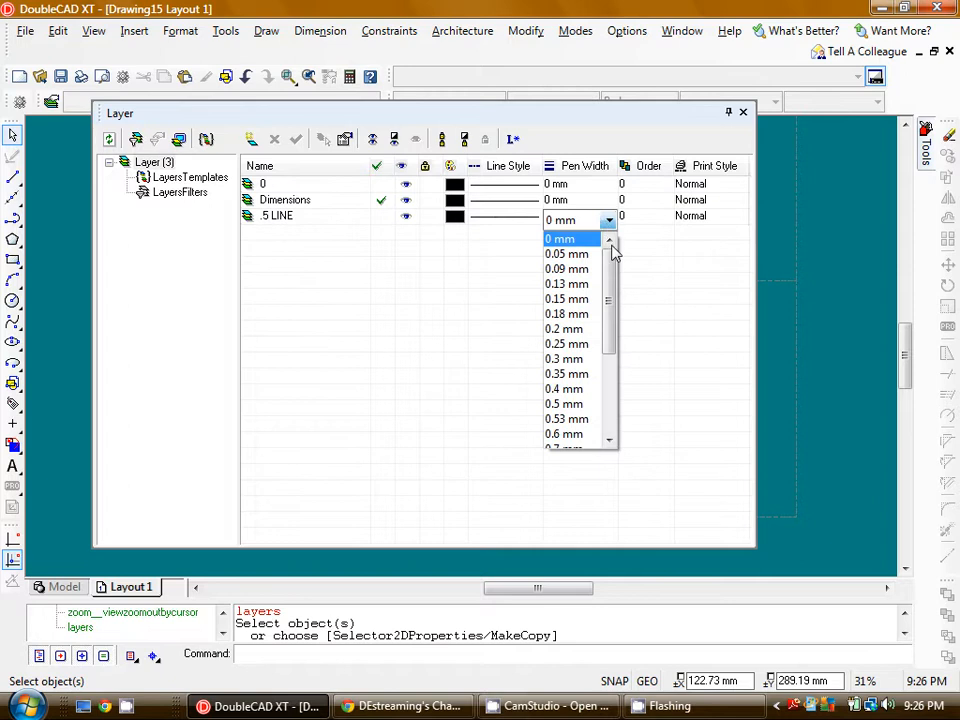
{"action": "left_click", "coordinate": [564, 404]}
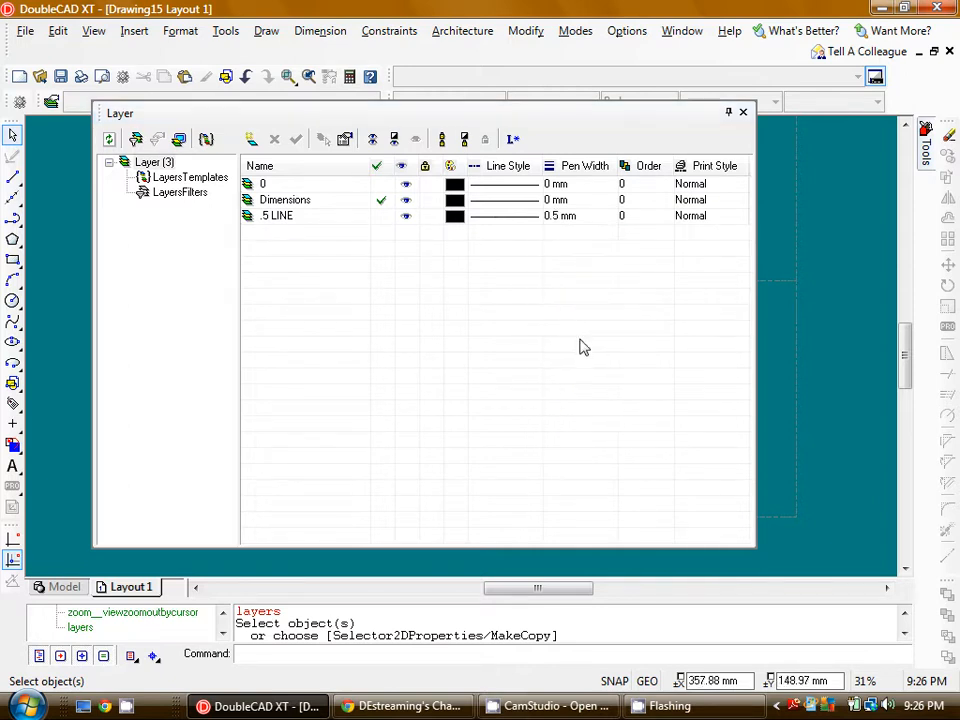
{"action": "left_click", "coordinate": [252, 140]}
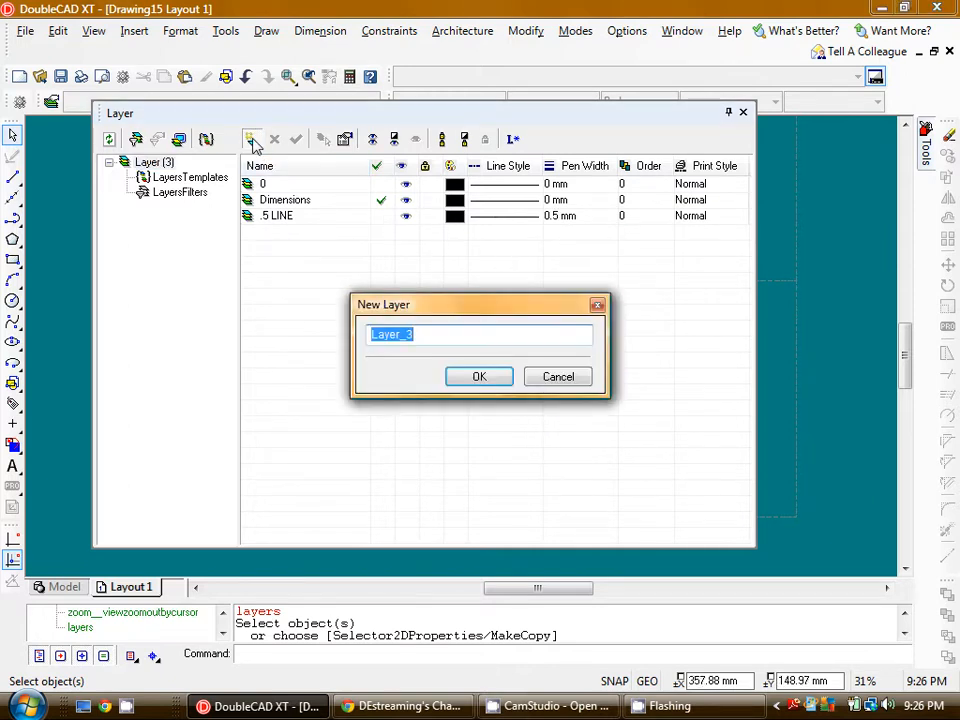
{"action": "type", "text": ".25 LINE"}
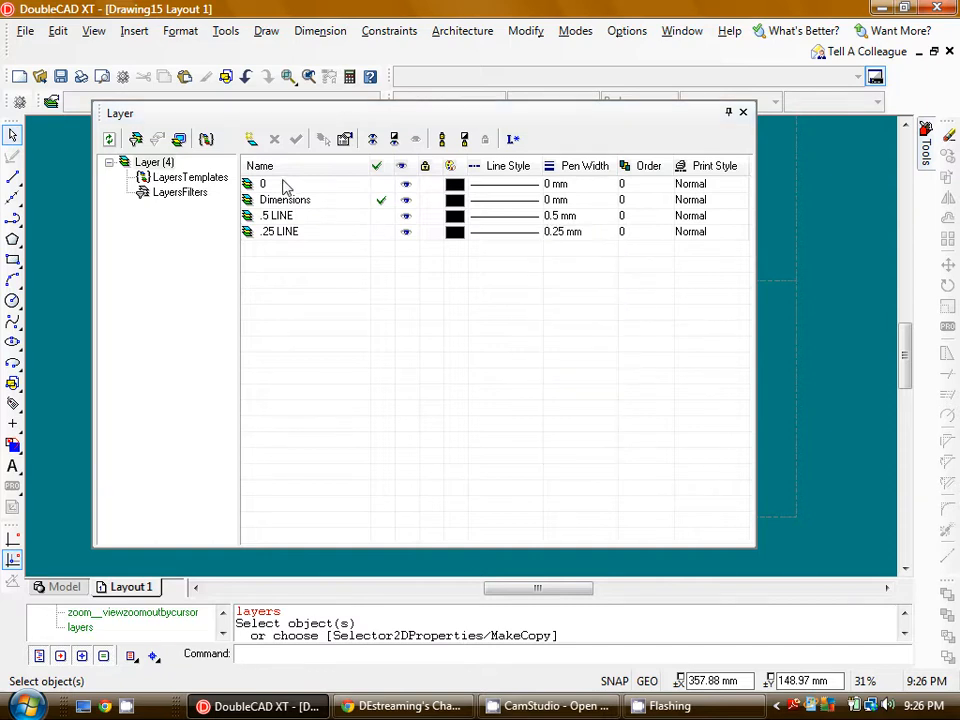
Add layers 2.5 TEXT and 5 TEXT with pen widths 0.25 and 0.5 mm, then close the layer palette.
{"action": "left_click", "coordinate": [252, 138]}
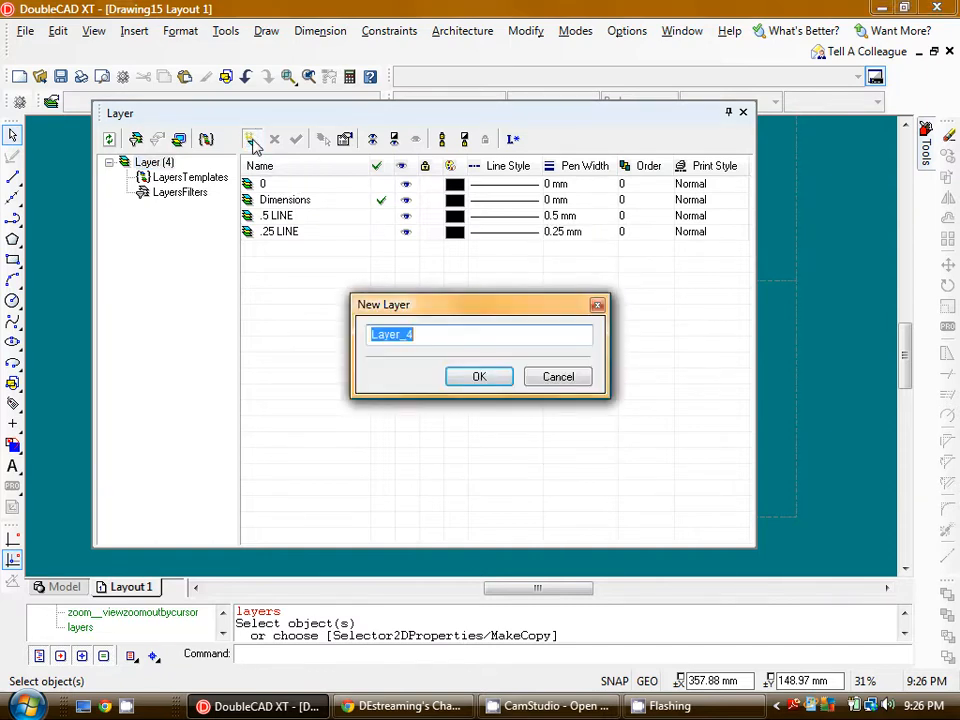
{"action": "type", "text": "2"}
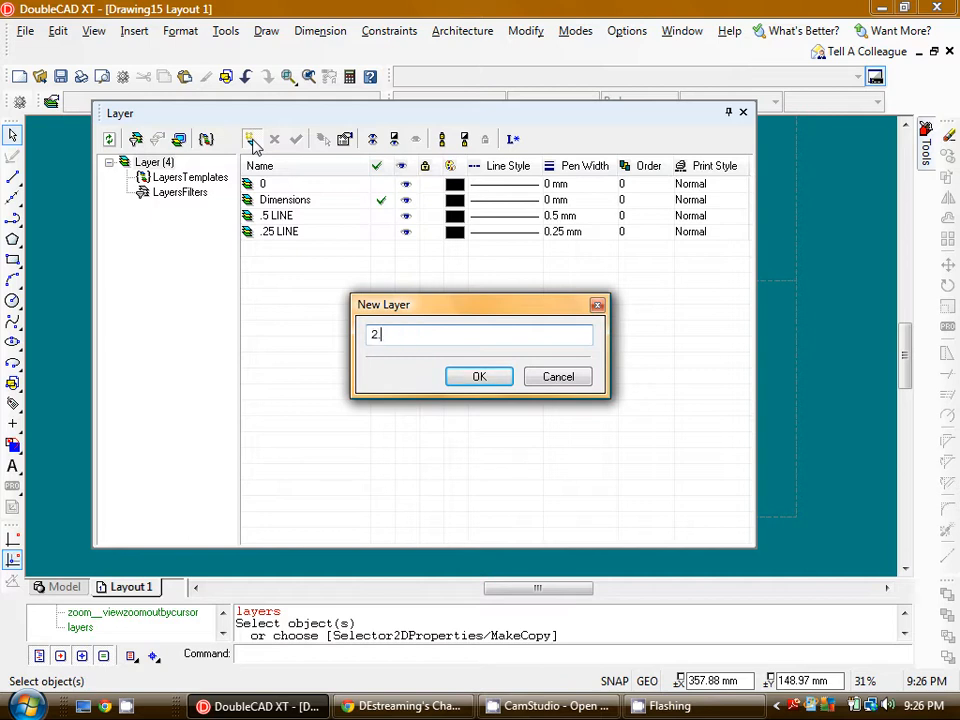
{"action": "left_click", "coordinate": [478, 376]}
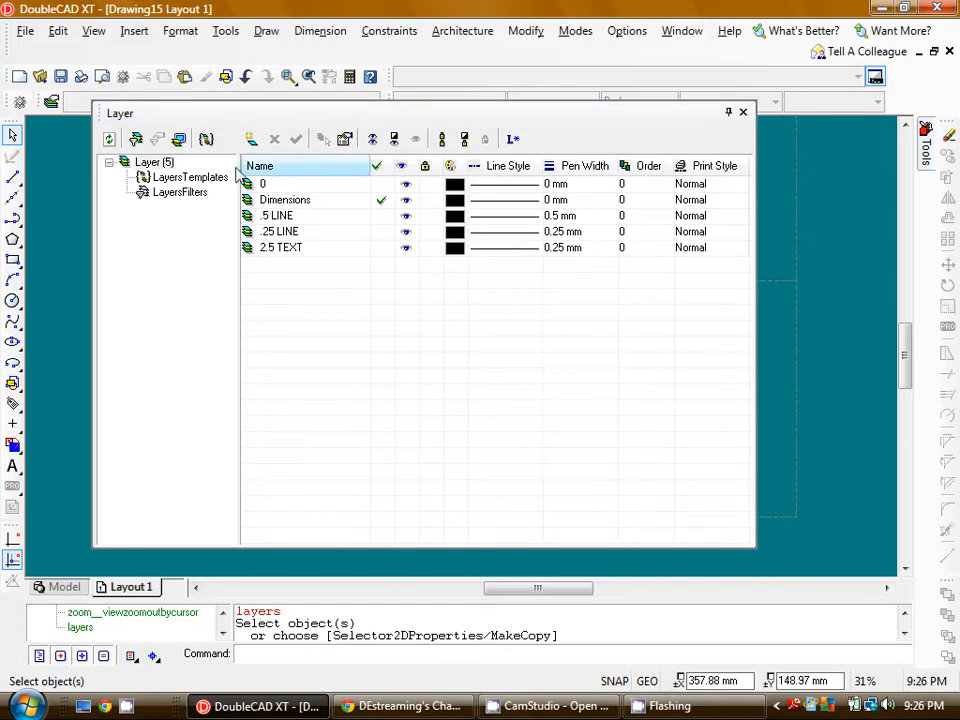
{"action": "left_click", "coordinate": [252, 140]}
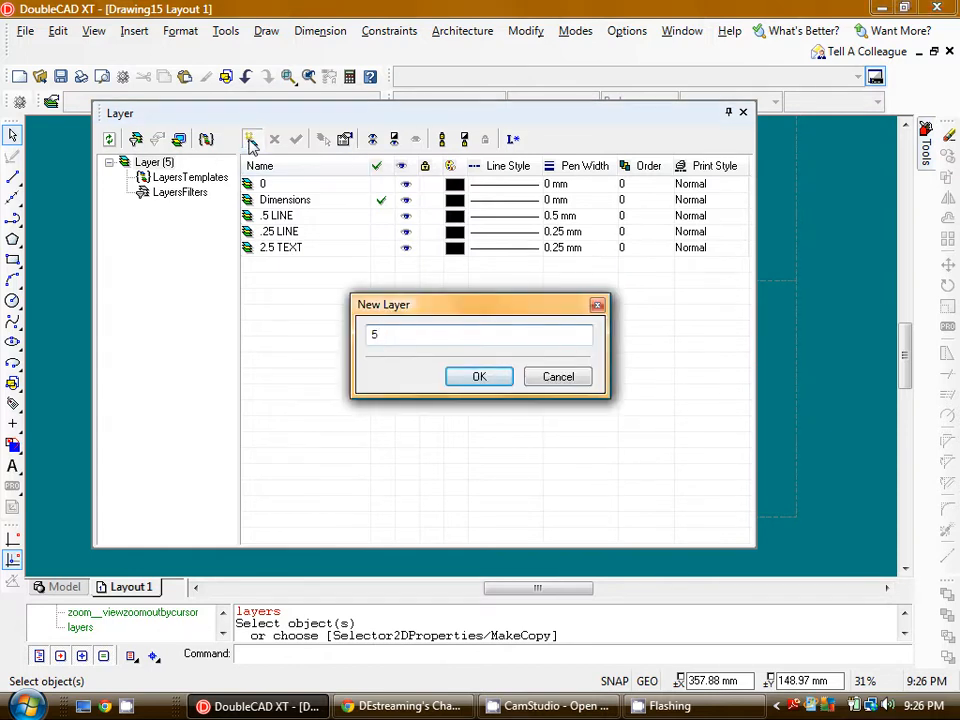
{"action": "type", "text": "TEXT"}
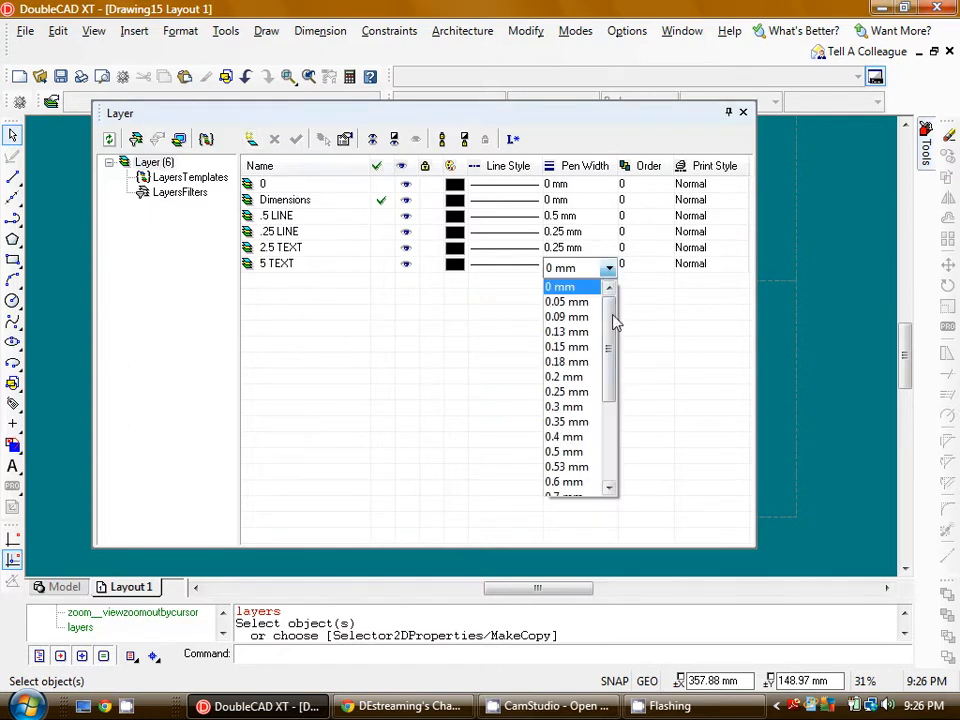
{"action": "scroll", "scroll_direction": "down", "scroll_amount": 3}
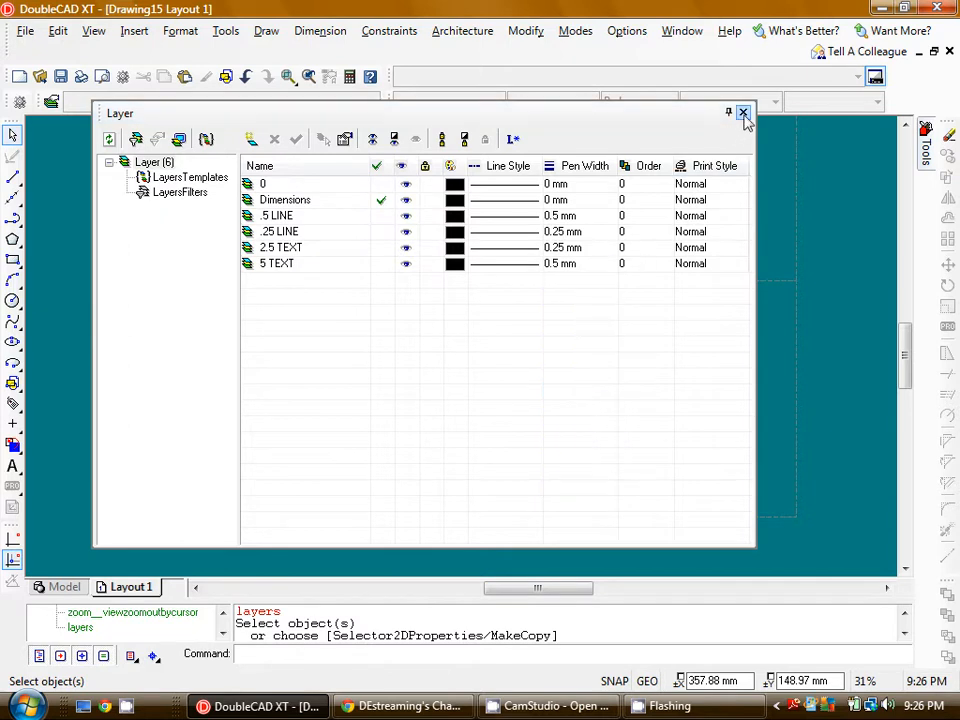
{"action": "left_click", "coordinate": [744, 112]}
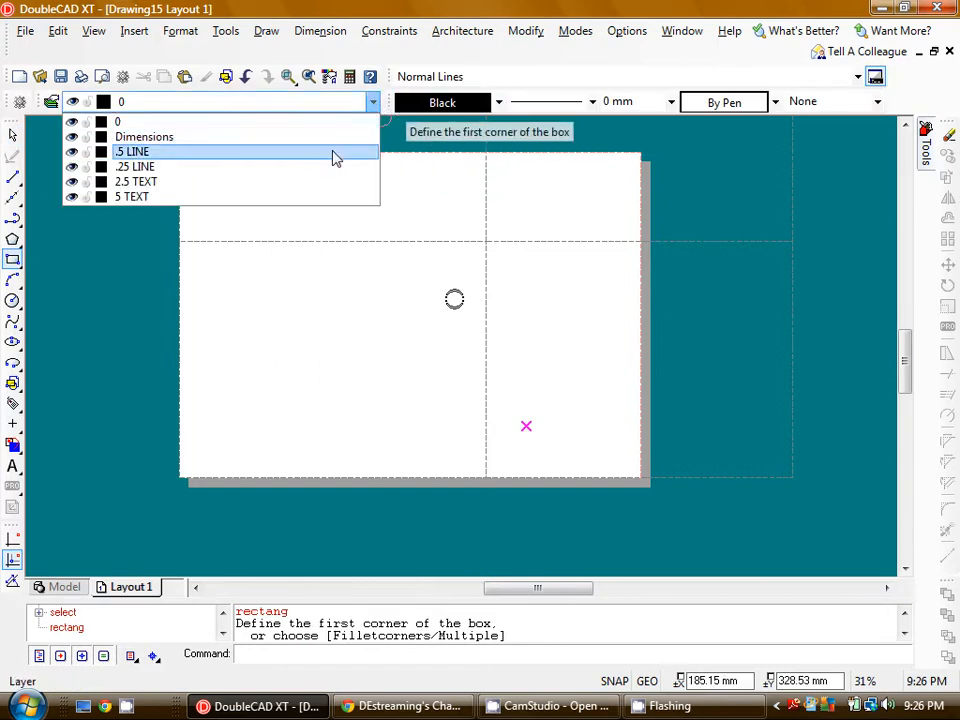
On the .5 LINE layer, draw the border rectangle from 0,0,0 to the sheet's opposite corner.
{"action": "left_click", "coordinate": [670, 100]}
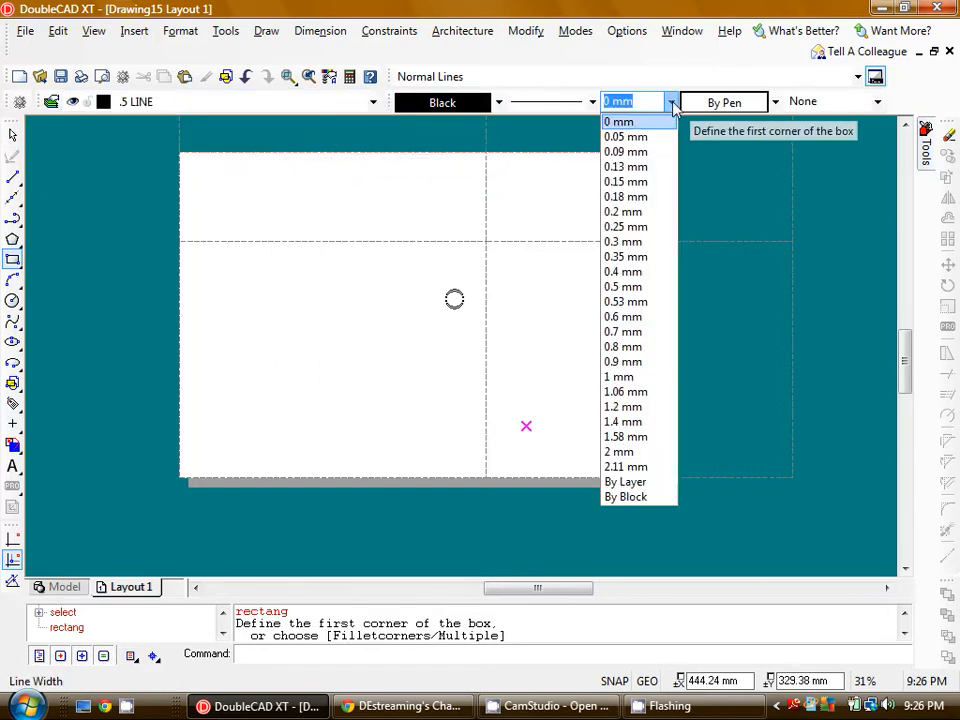
{"action": "left_click", "coordinate": [624, 122]}
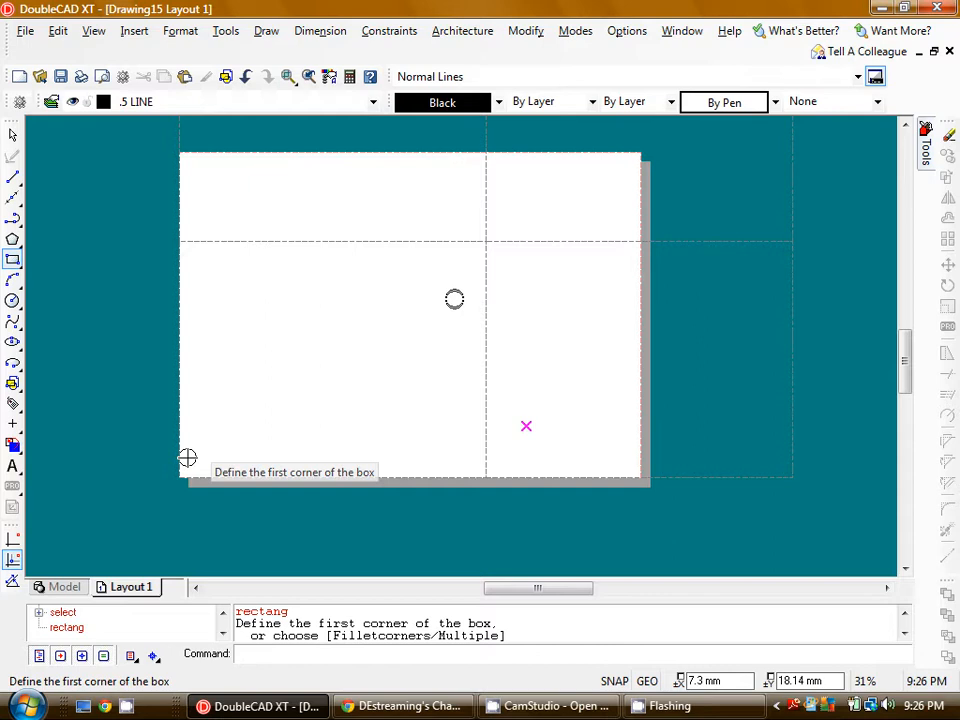
{"action": "type", "text": "0,0,0"}
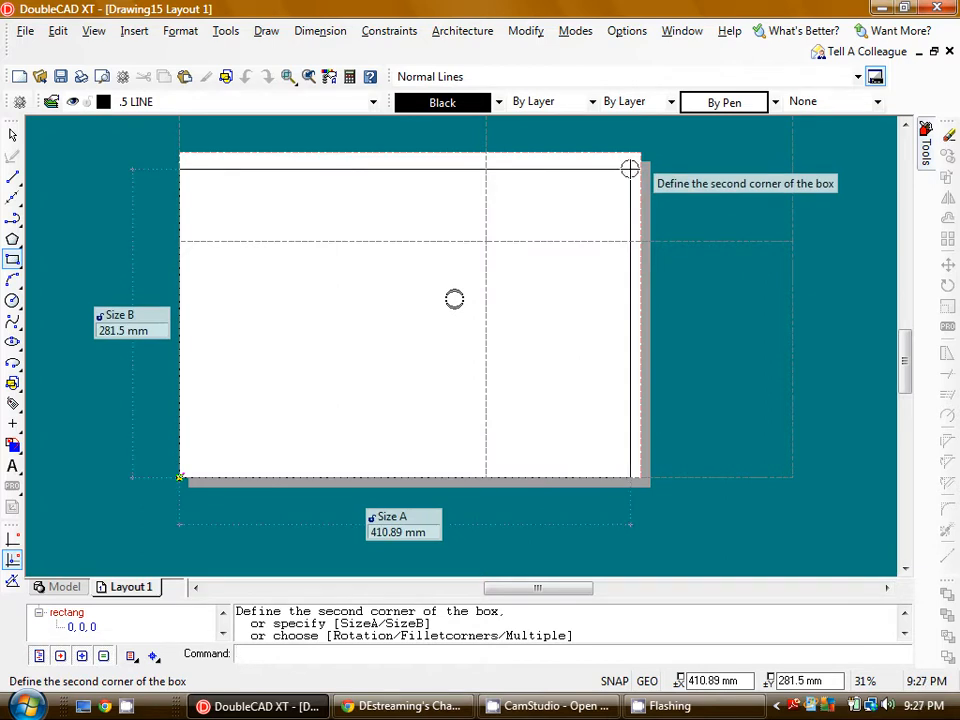
{"action": "mouse_move", "coordinate": [644, 164]}
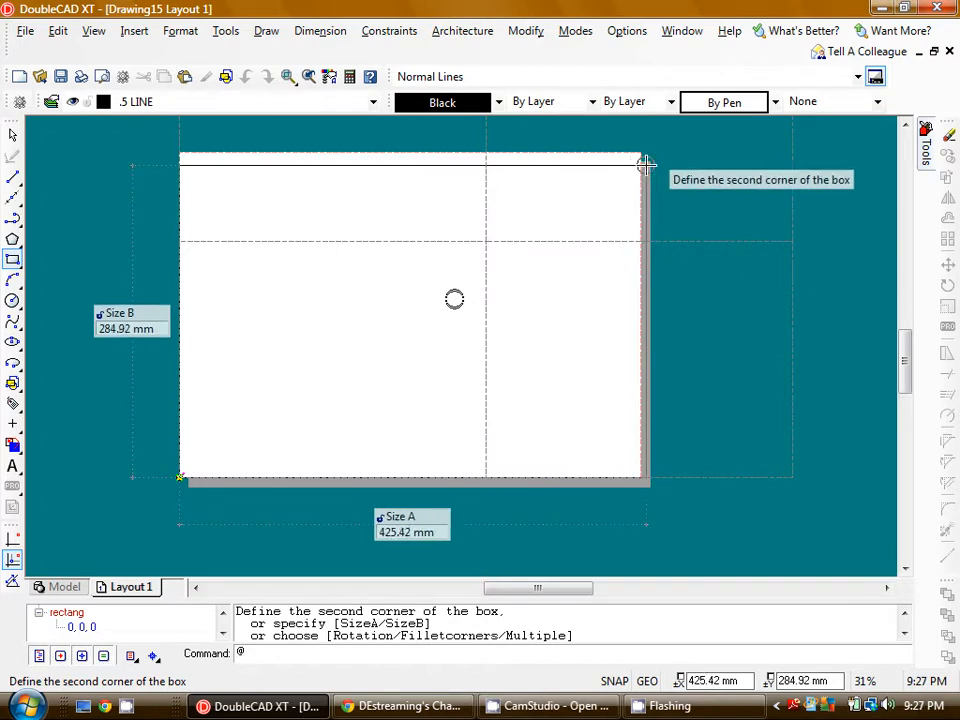
{"action": "left_click", "coordinate": [644, 160]}
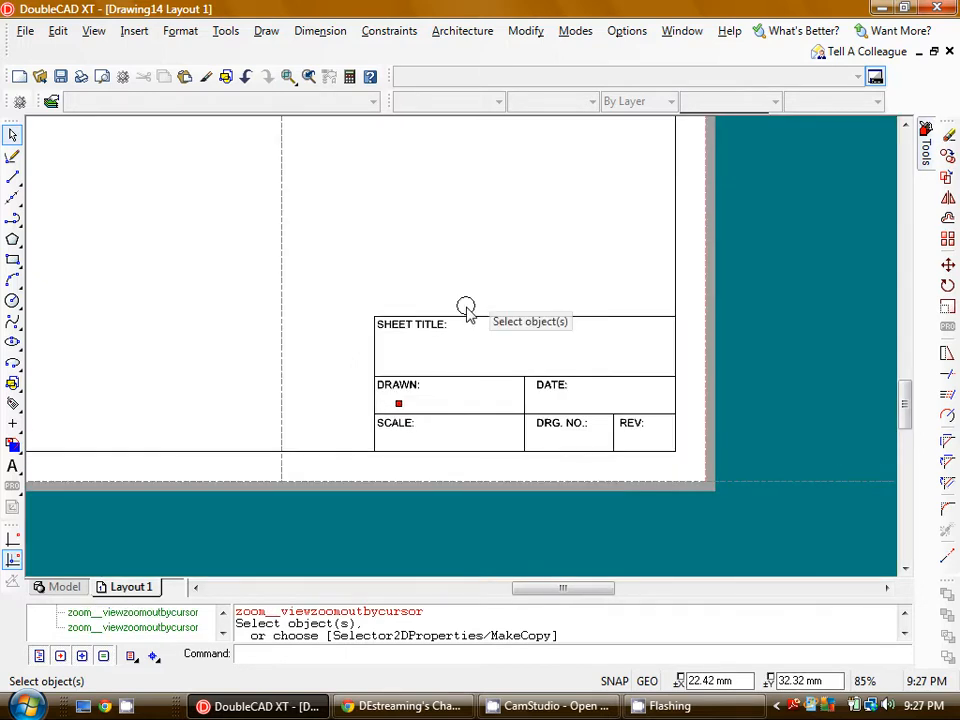
Define a block attribute TITLE LINE 1 and place it under SHEET TITLE.
{"action": "left_click", "coordinate": [266, 30]}
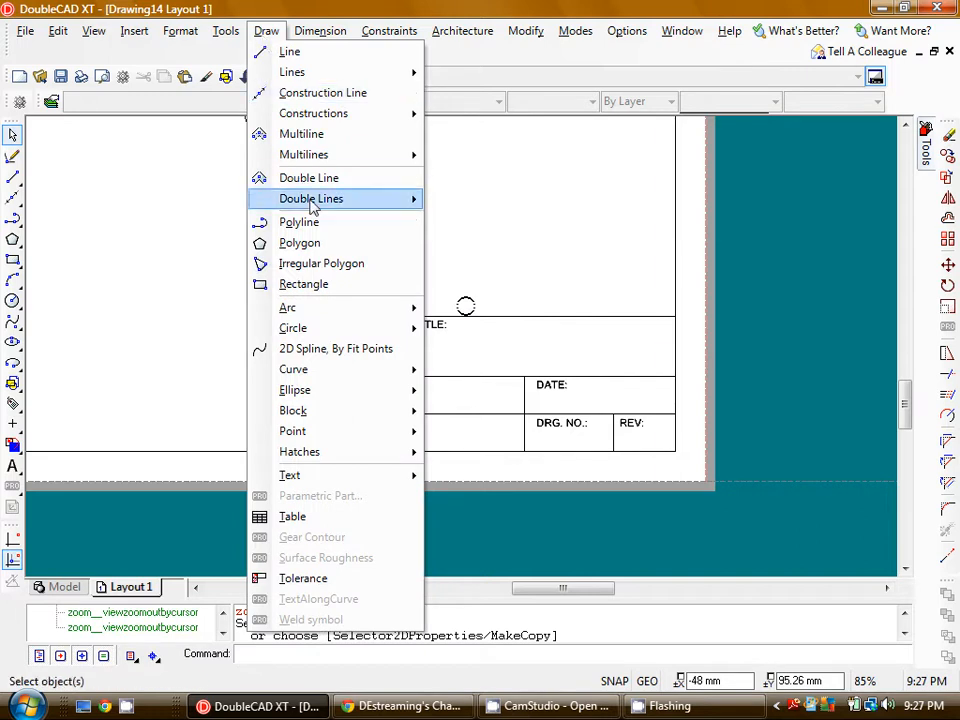
{"action": "mouse_move", "coordinate": [292, 410]}
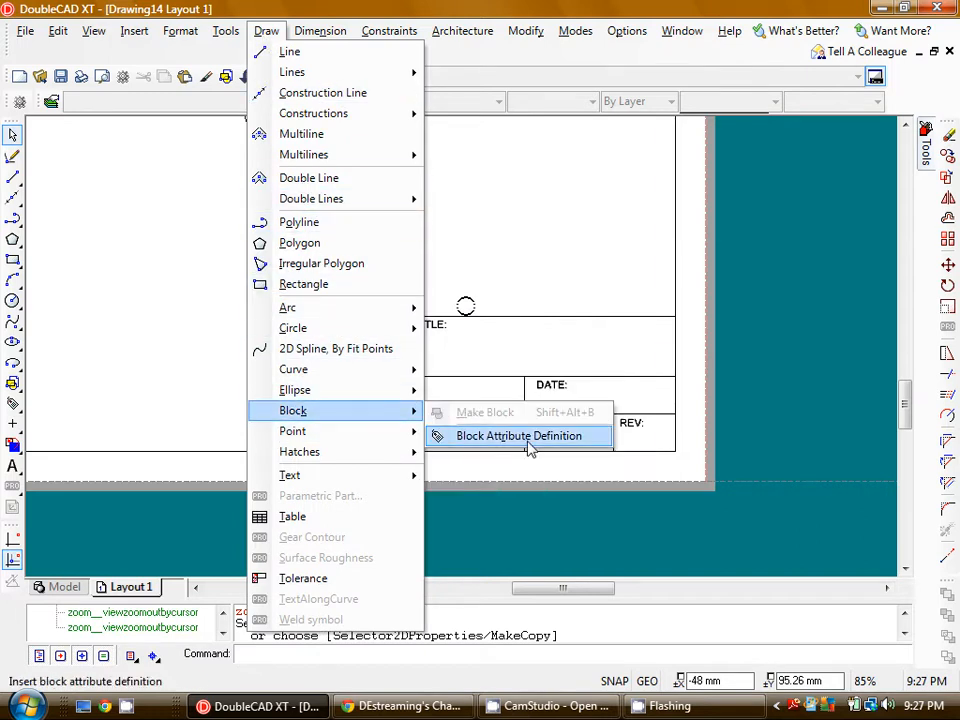
{"action": "left_click", "coordinate": [518, 436]}
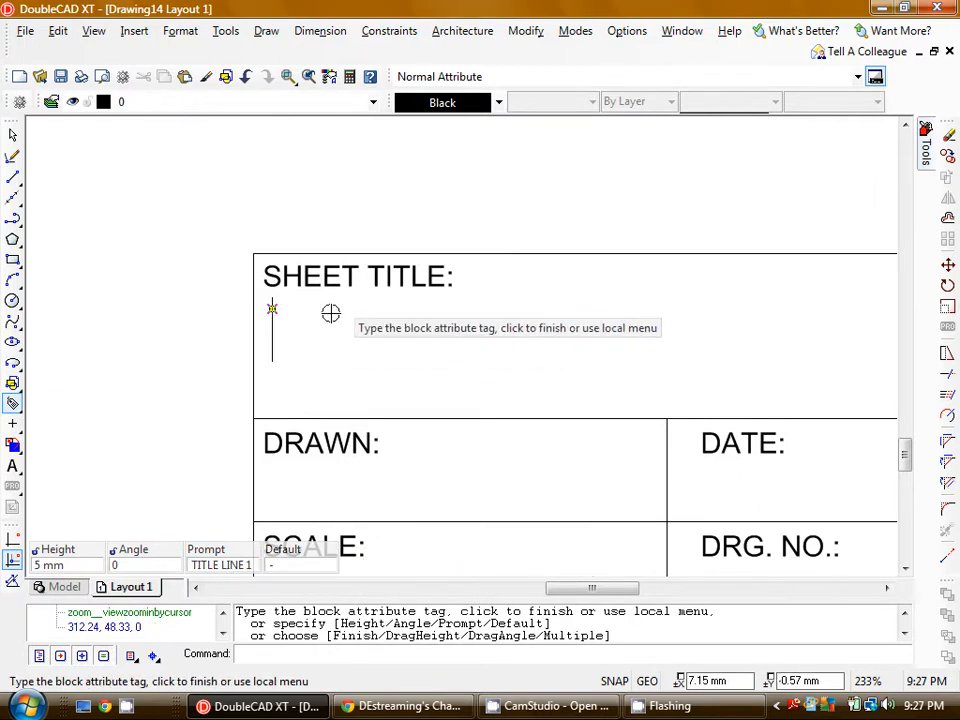
{"action": "type", "text": "TITLE LINE 1"}
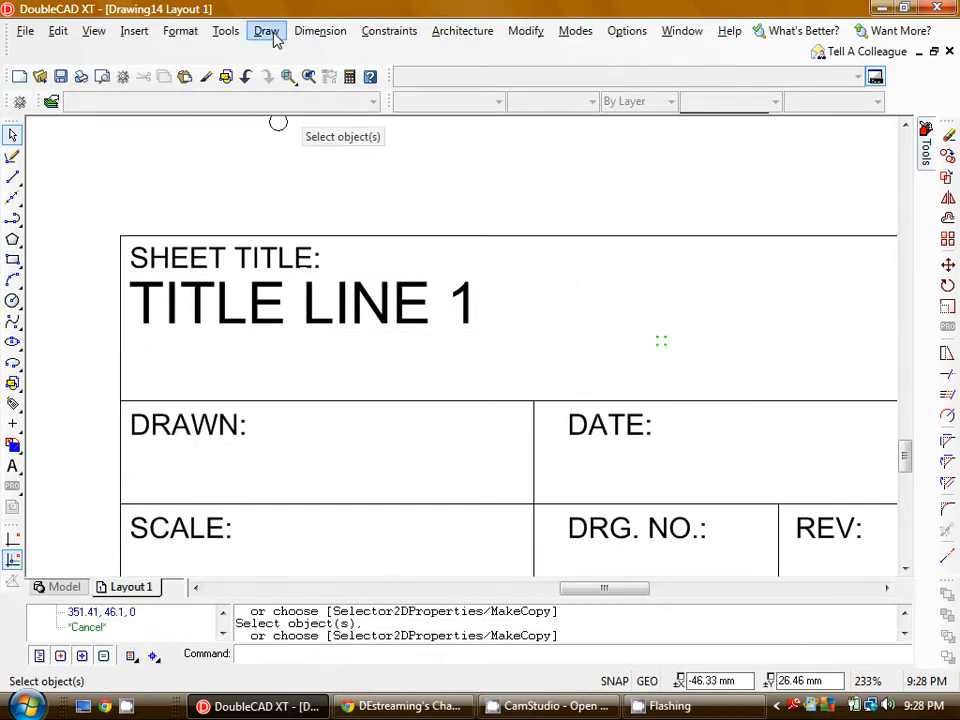
Define a second block attribute TITLE LINE 2 placed below TITLE LINE 1.
{"action": "left_click", "coordinate": [266, 30]}
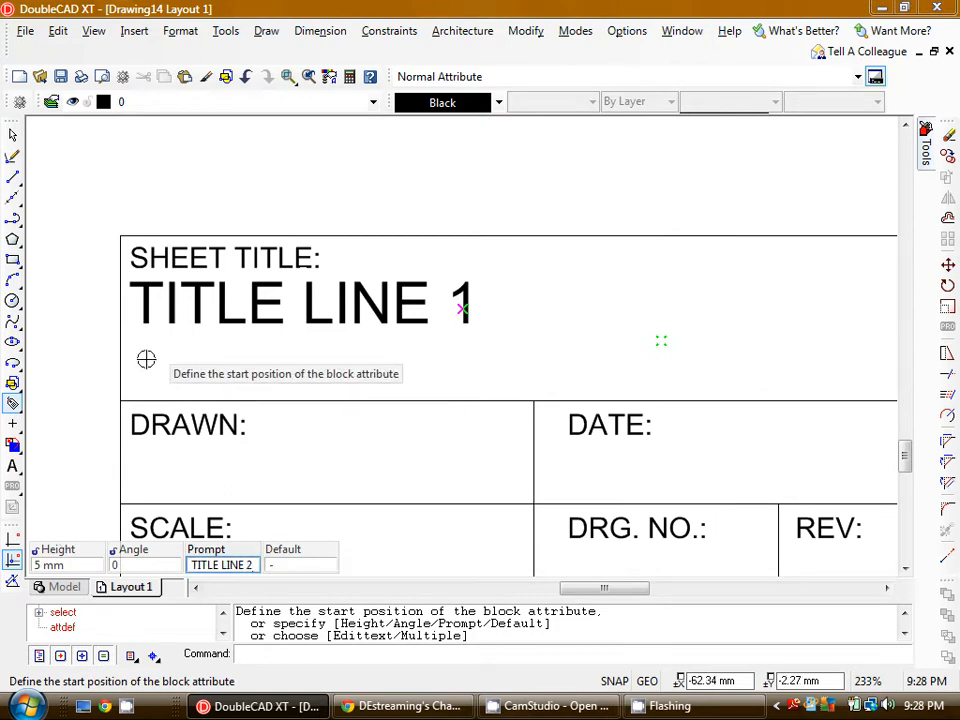
{"action": "left_click", "coordinate": [146, 360]}
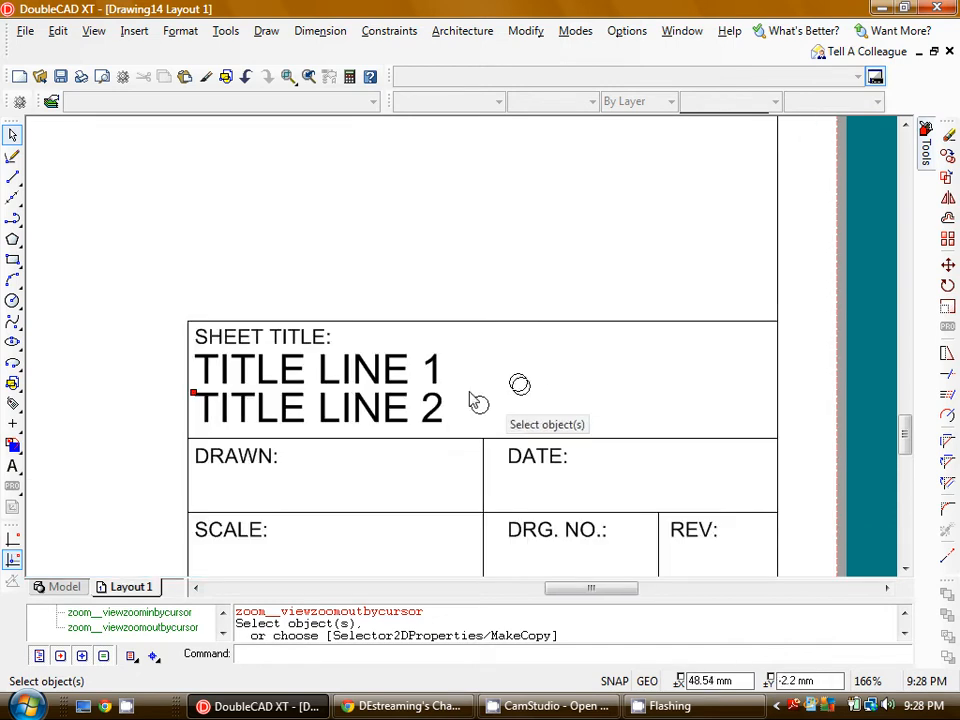
Zoom out to view the DRAWN, DATE, SCALE, DRG and REV attributes in their cells.
{"action": "scroll", "scroll_direction": "down", "scroll_amount": 3}
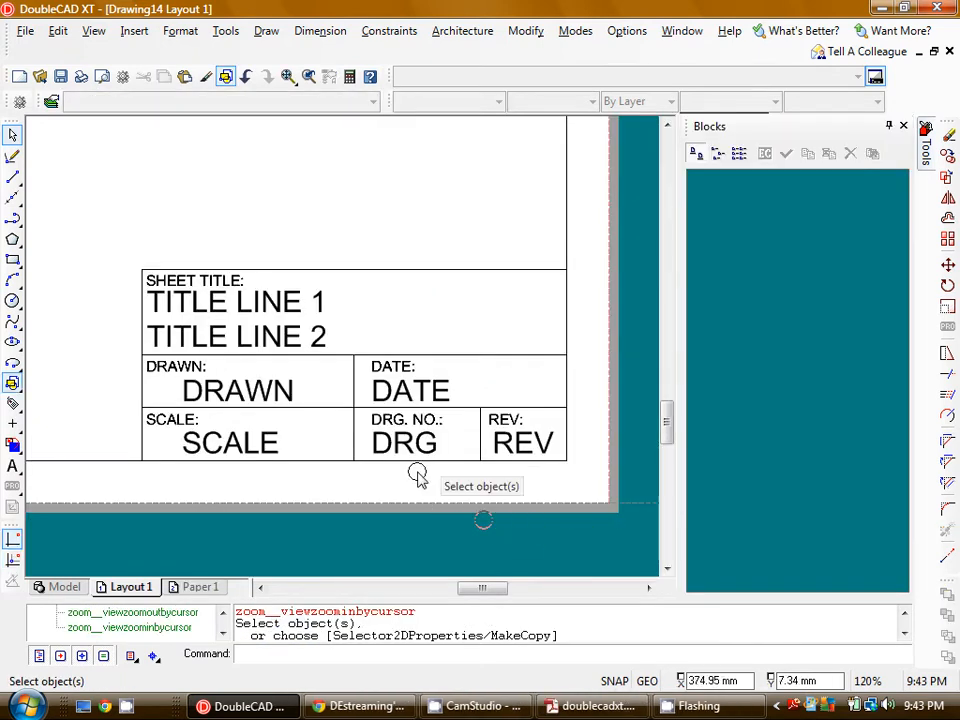
{"action": "mouse_move", "coordinate": [160, 330]}
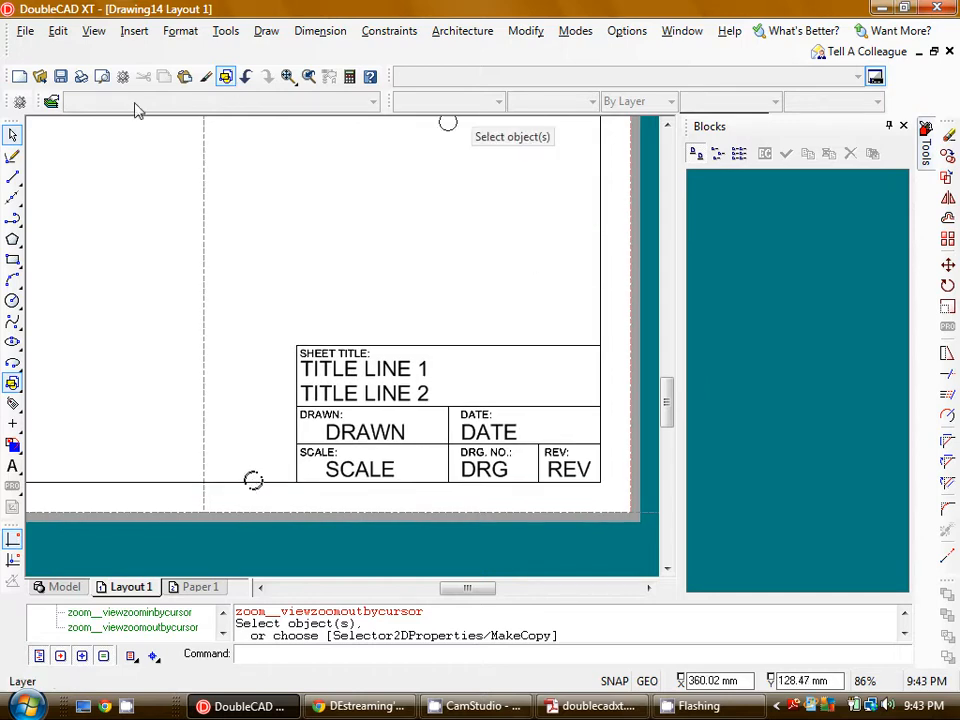
{"action": "mouse_move", "coordinate": [264, 444]}
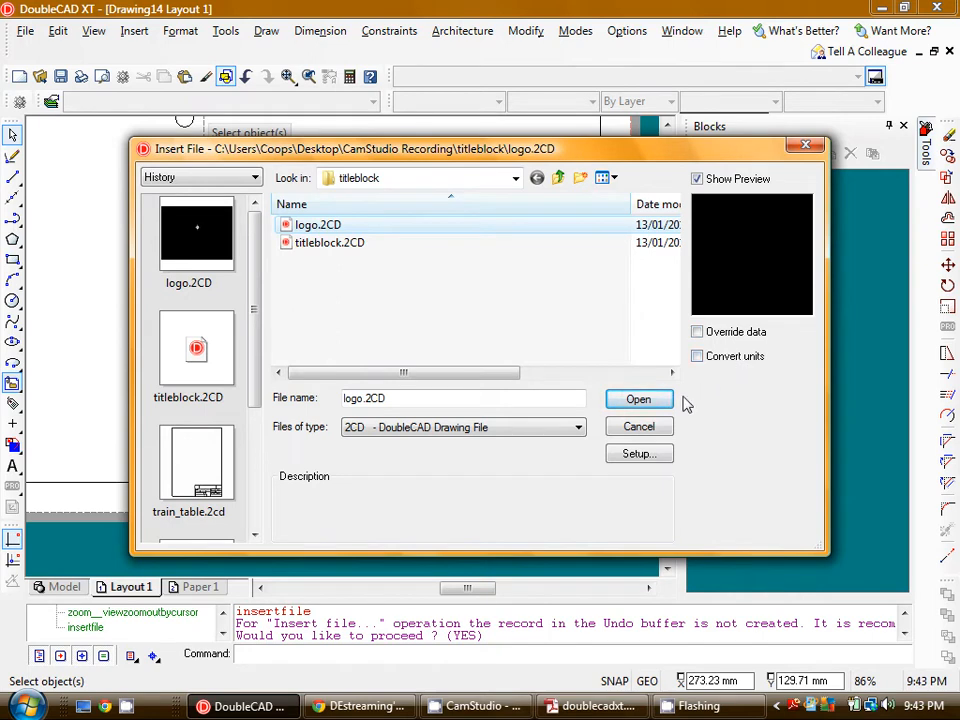
Insert logo.2CD and name the new block A3 TITLE in Create Block.
{"action": "left_click", "coordinate": [638, 400]}
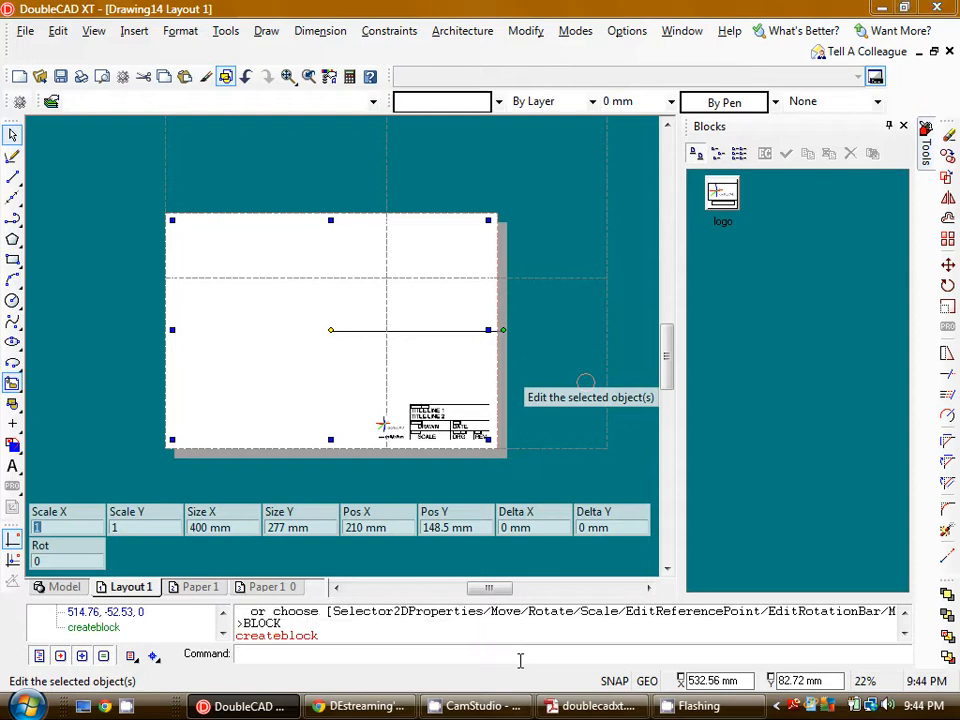
{"action": "type", "text": "A3 TITL"}
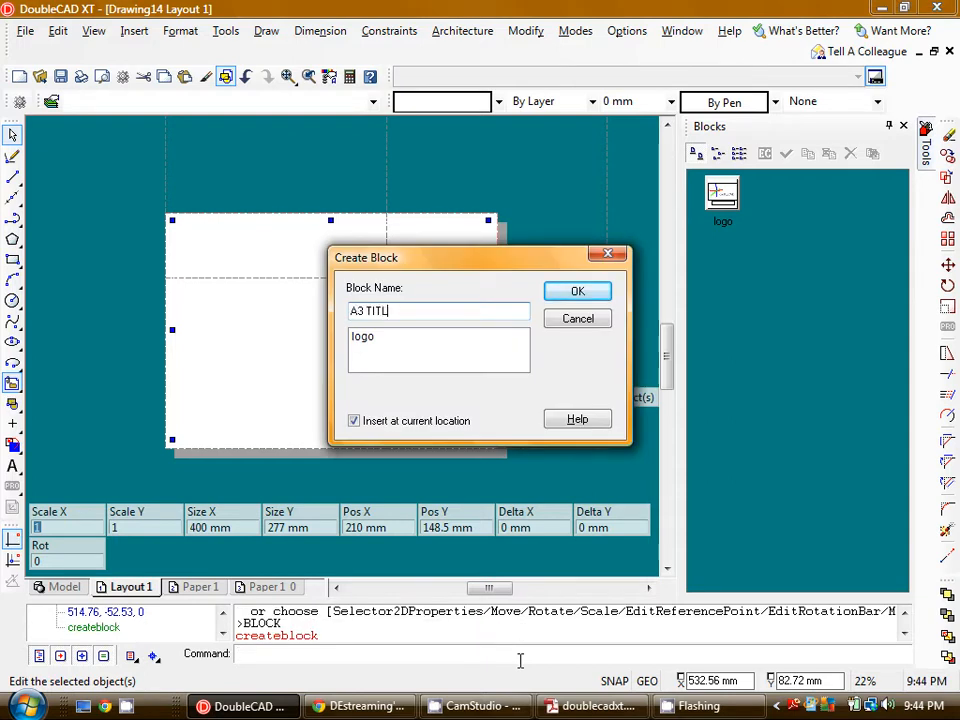
{"action": "type", "text": "E"}
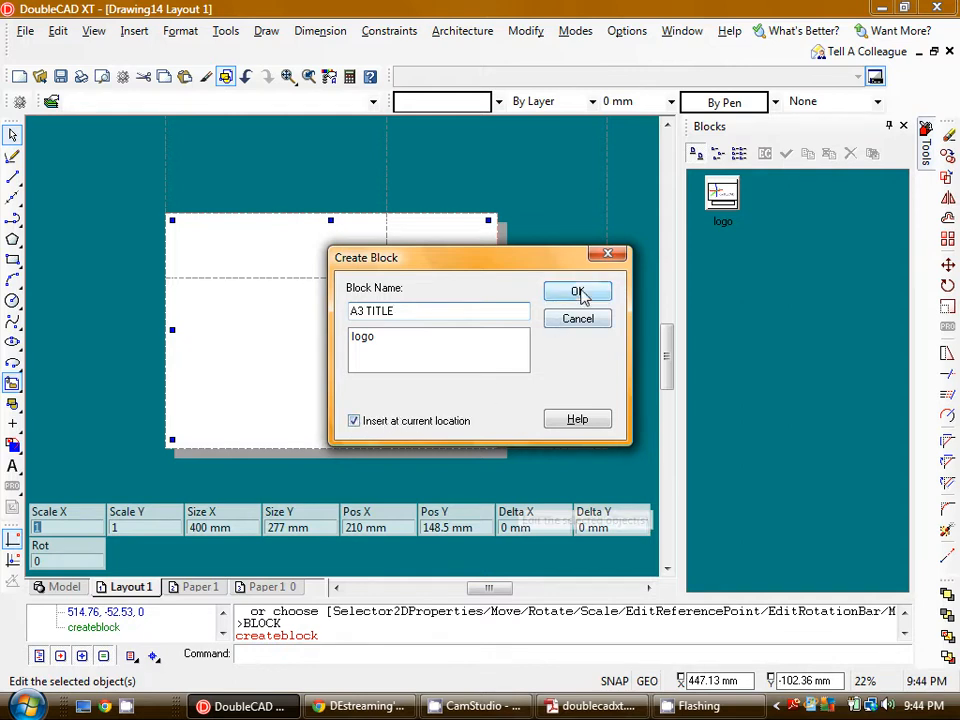
Create the A3 TITLE block and enter TITLE for line 1 and CAM for DRAWN.
{"action": "left_click", "coordinate": [576, 292]}
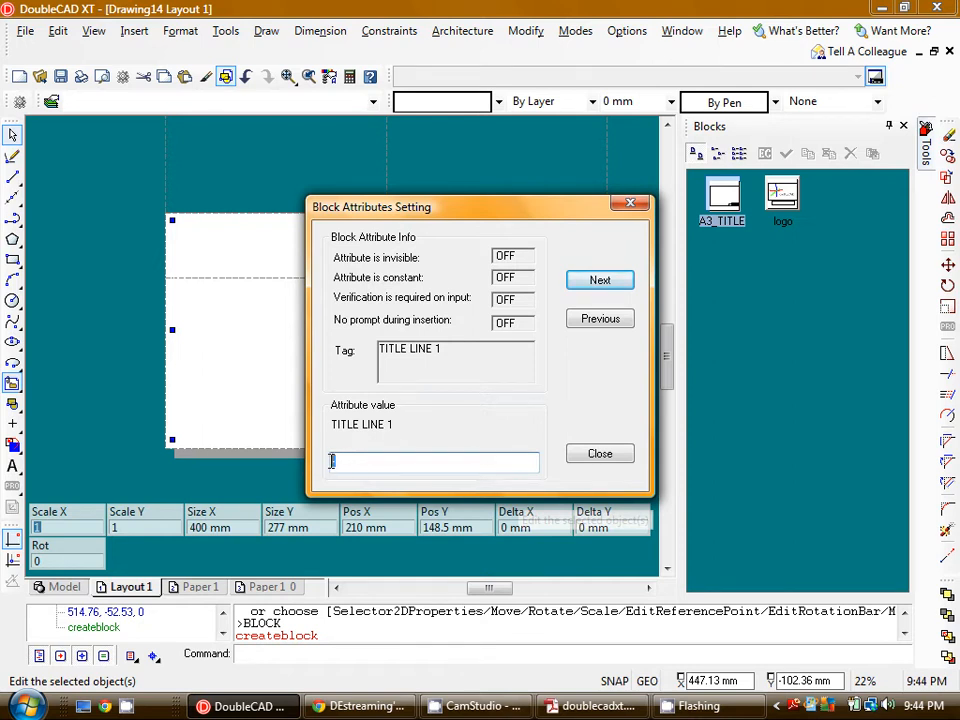
{"action": "type", "text": "TITLE"}
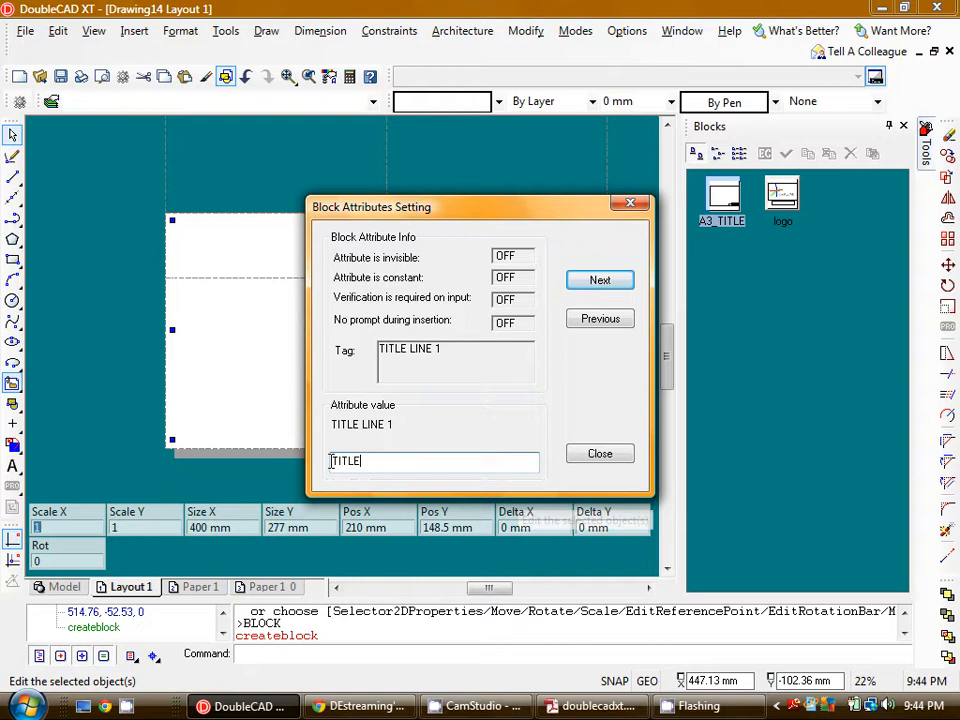
{"action": "left_click", "coordinate": [600, 280]}
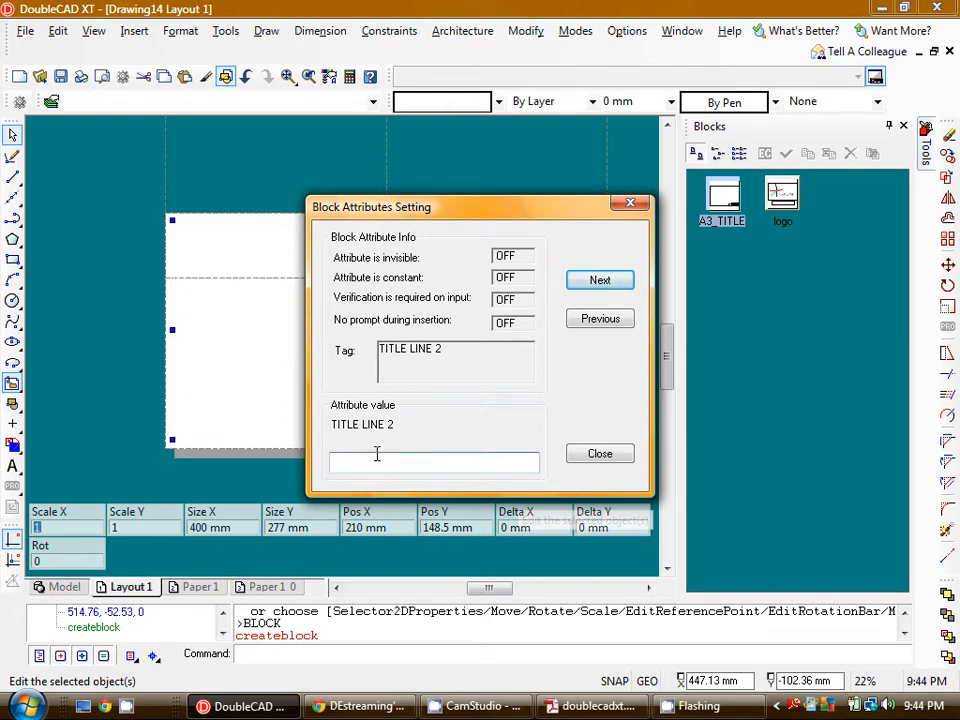
{"action": "left_click", "coordinate": [600, 280]}
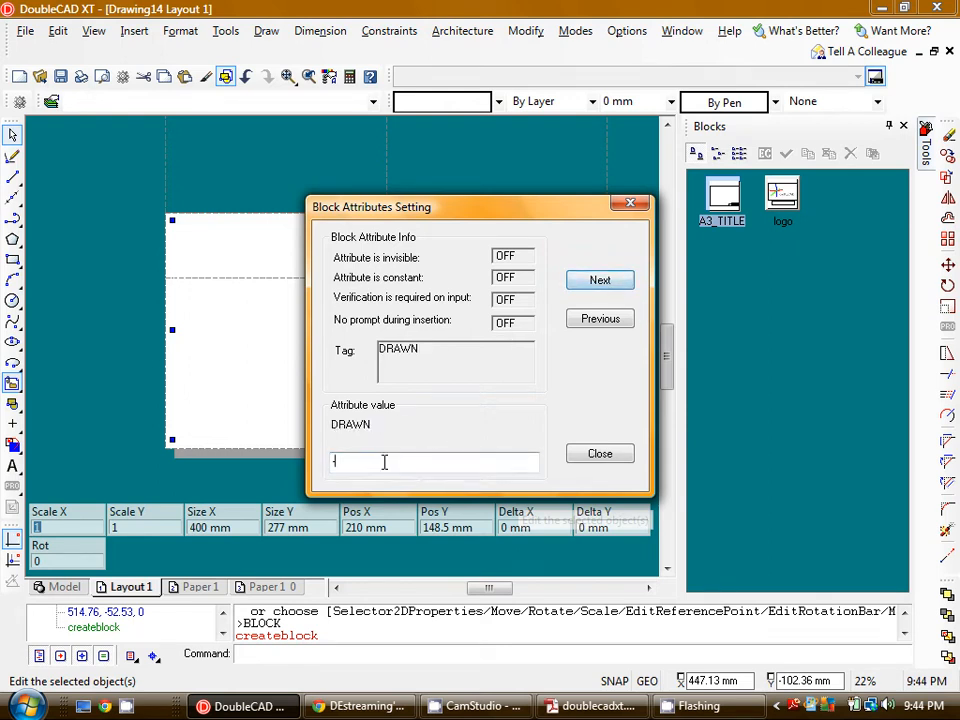
{"action": "type", "text": "CAM"}
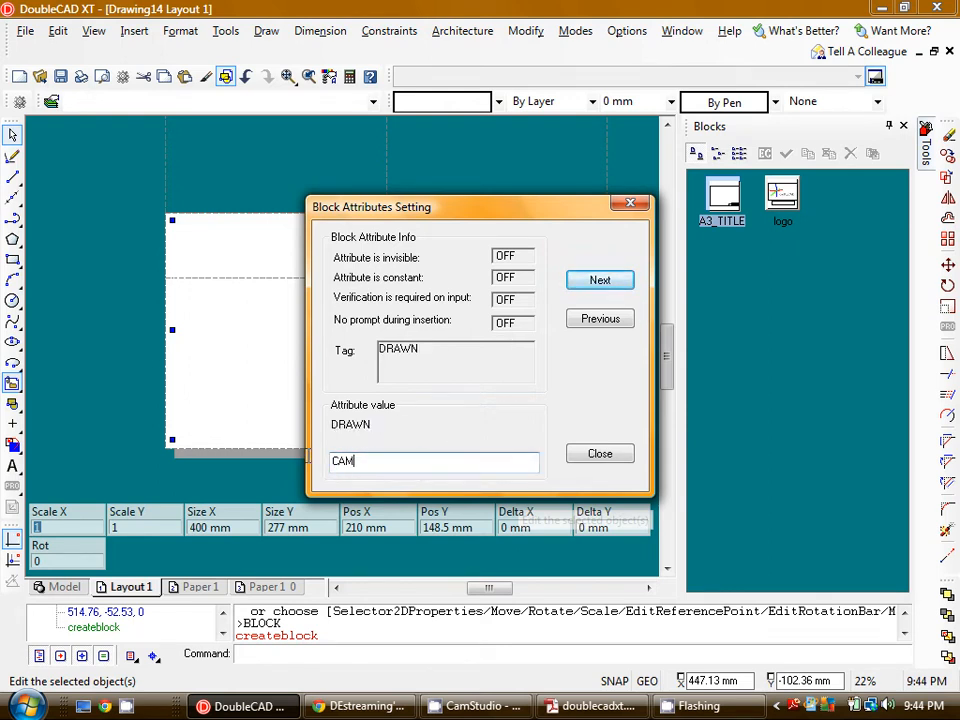
{"action": "left_click", "coordinate": [600, 280]}
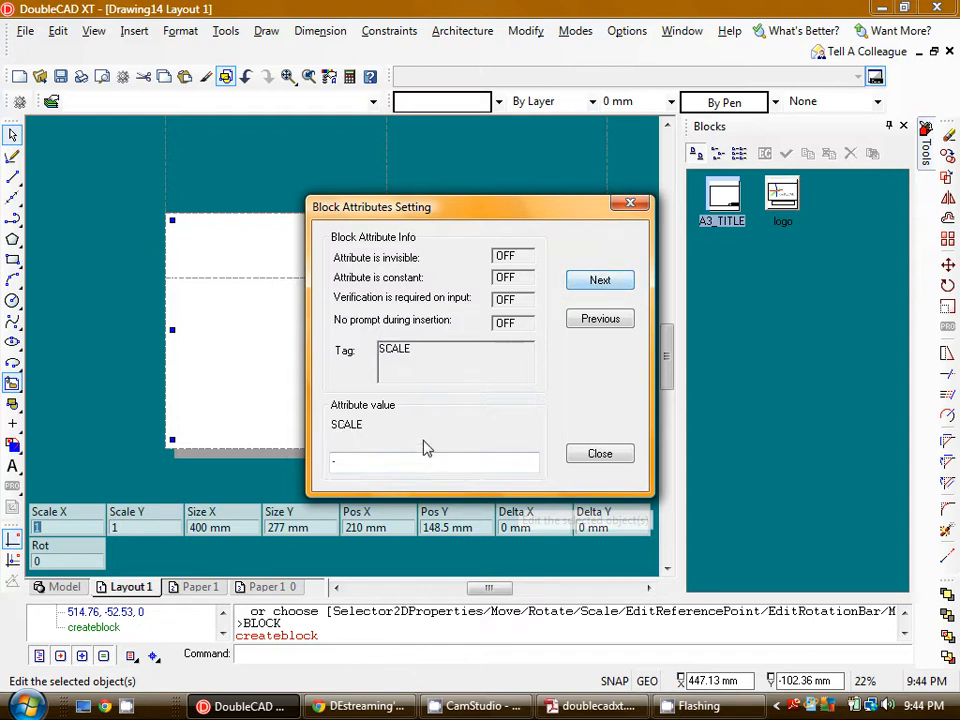
Enter scale AS SHOWN, accept revision A and date 13-01-12, then finish the attribute values.
{"action": "type", "text": "AS SHOWN"}
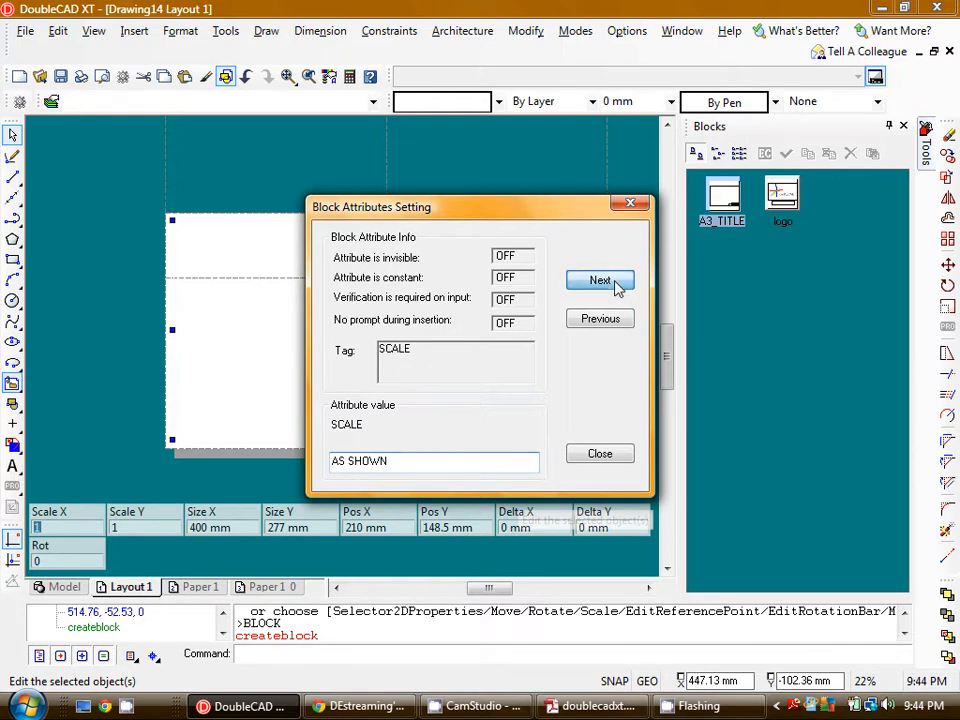
{"action": "left_click", "coordinate": [600, 280]}
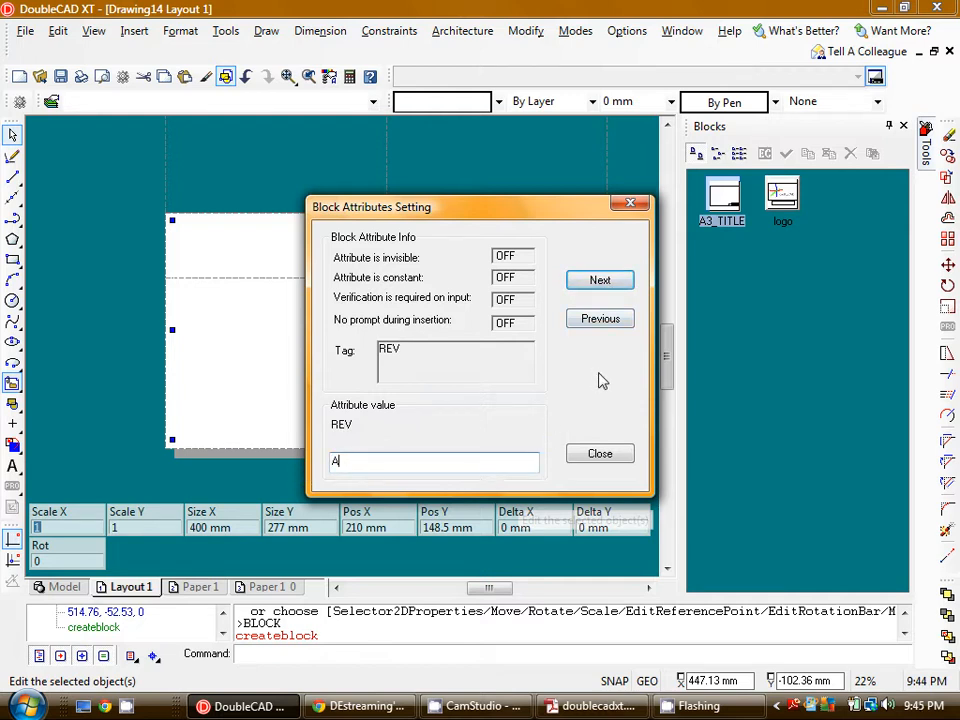
{"action": "left_click", "coordinate": [600, 280]}
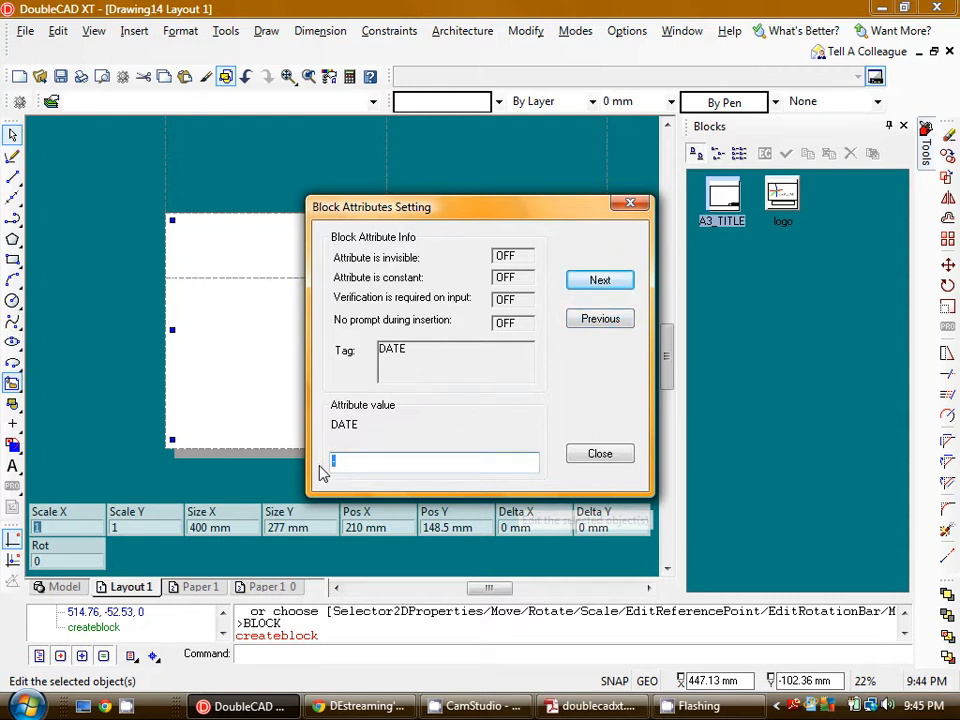
{"action": "type", "text": "13-01-12"}
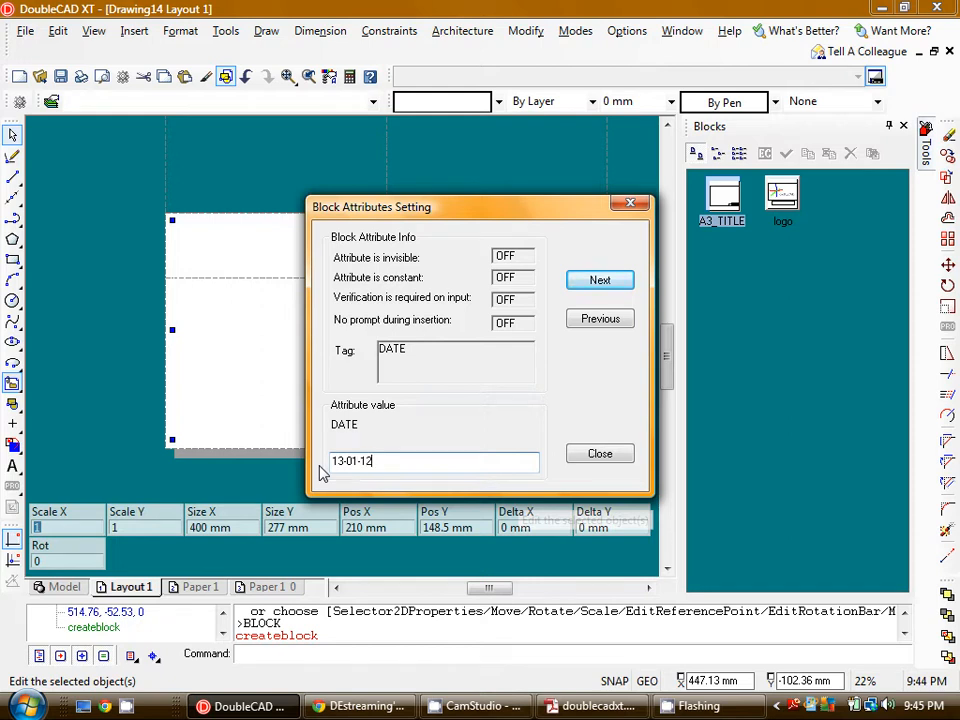
{"action": "left_click", "coordinate": [600, 452]}
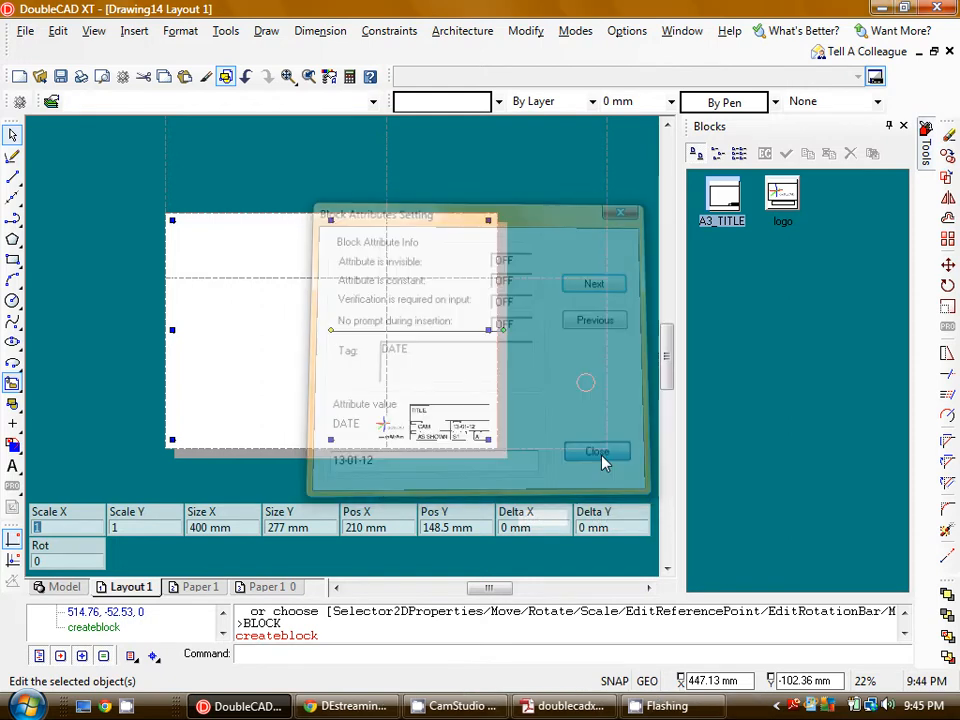
In the block's attribute page, set the sheet title to DRAWING TITLE LINE 1 and move to the next value.
{"action": "left_click", "coordinate": [596, 452]}
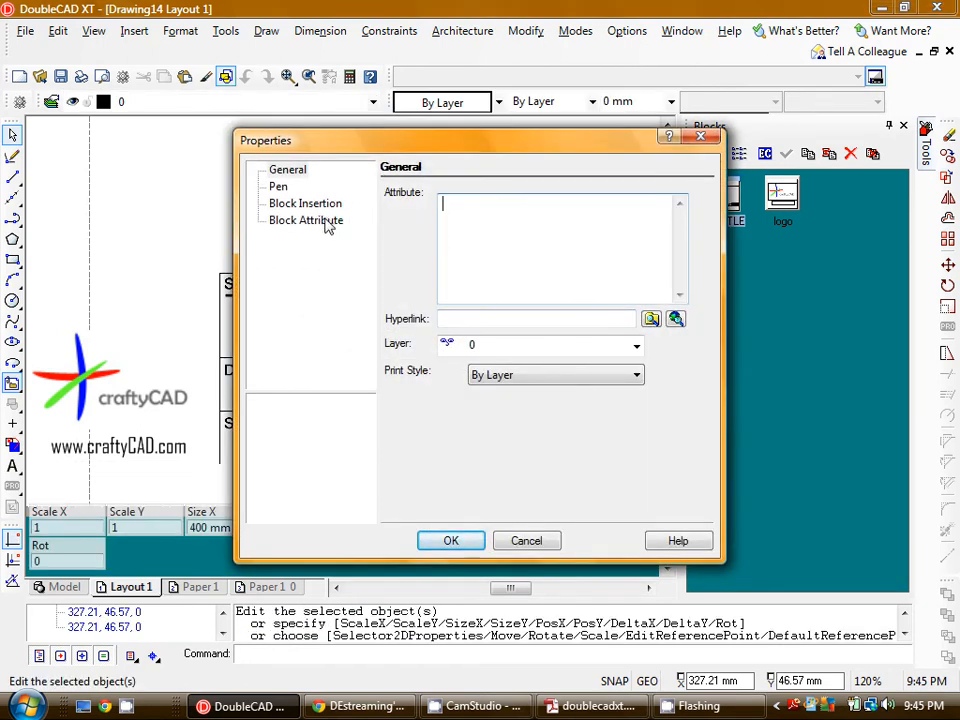
{"action": "left_click", "coordinate": [304, 220]}
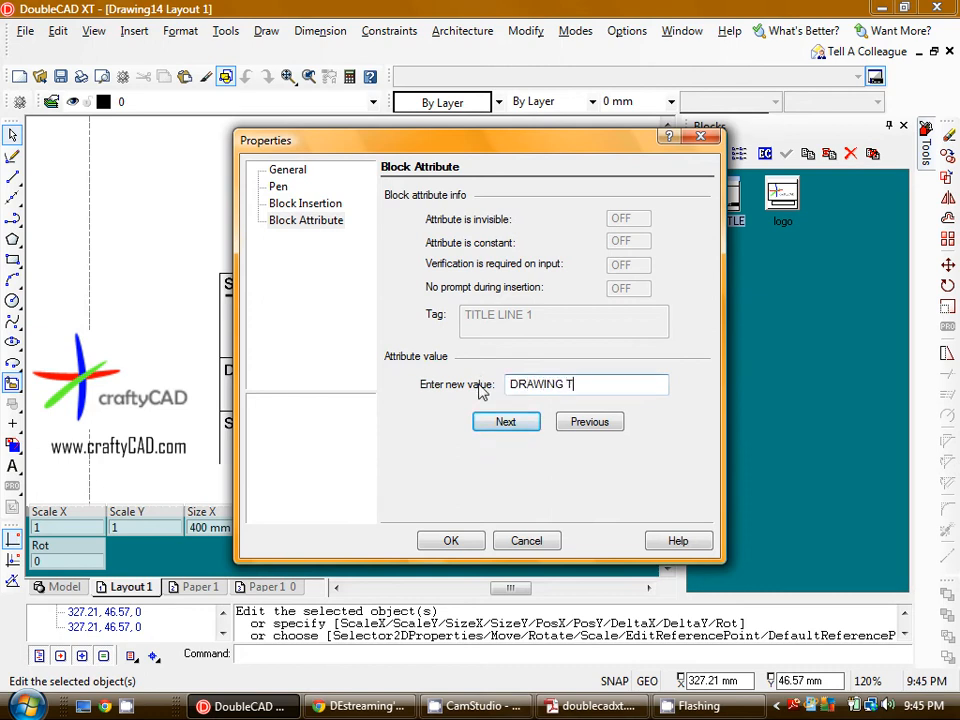
{"action": "type", "text": "ITLE LINE 1"}
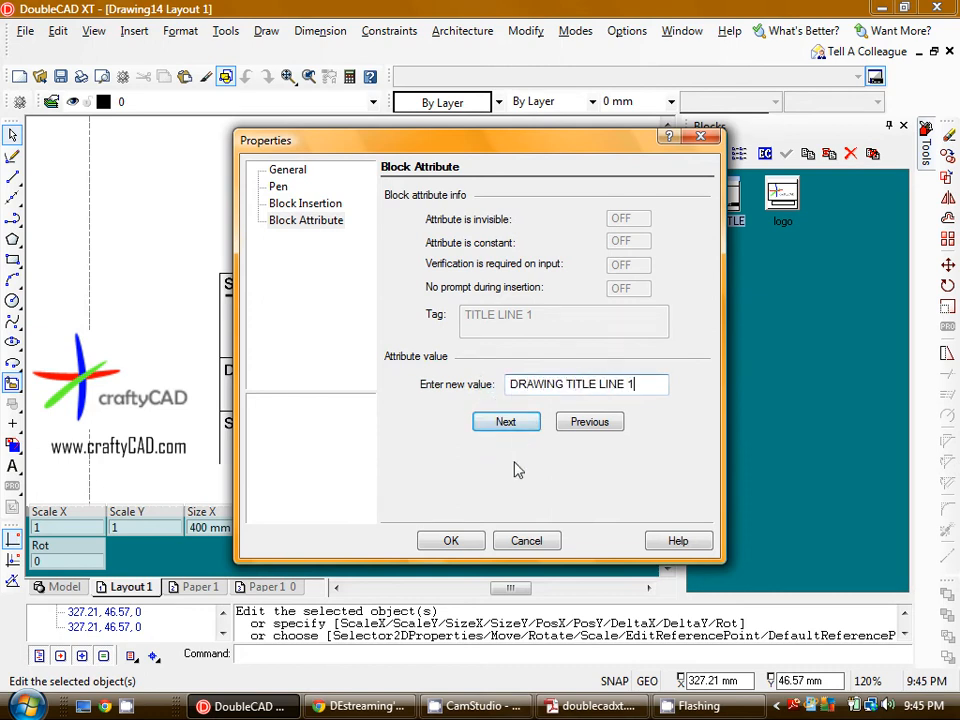
{"action": "left_click", "coordinate": [452, 540]}
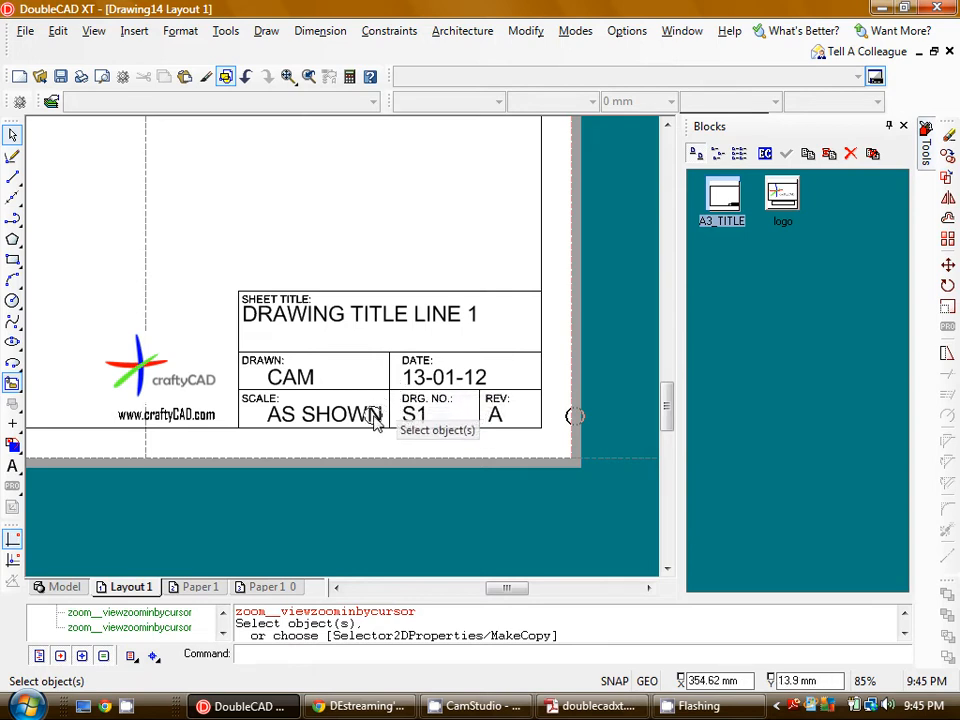
{"action": "mouse_move", "coordinate": [300, 444]}
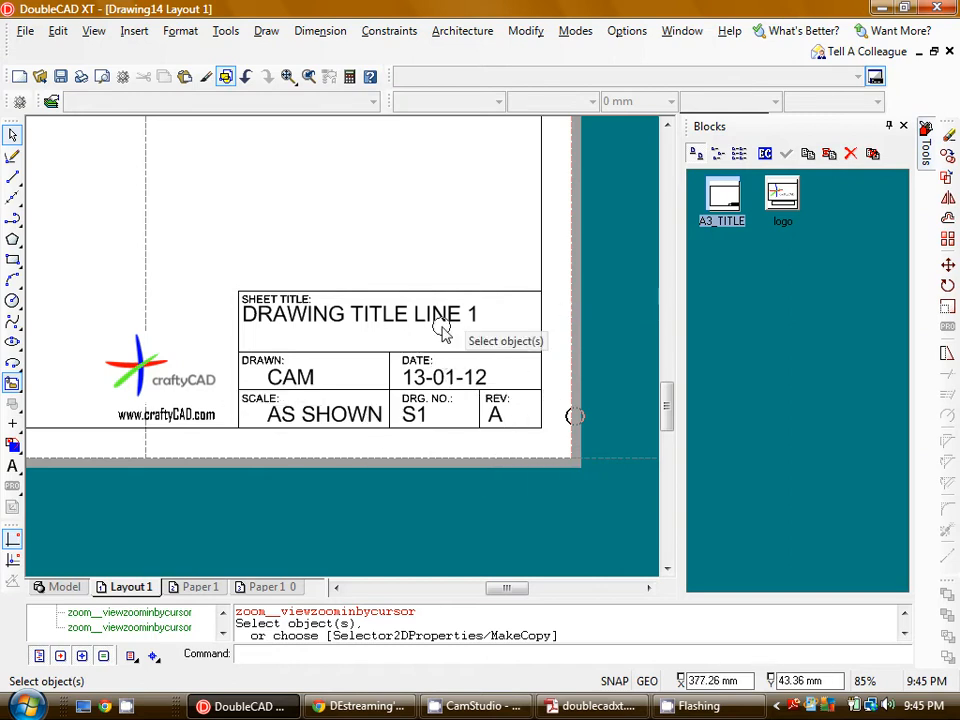
{"action": "scroll", "scroll_direction": "down", "scroll_amount": 3}
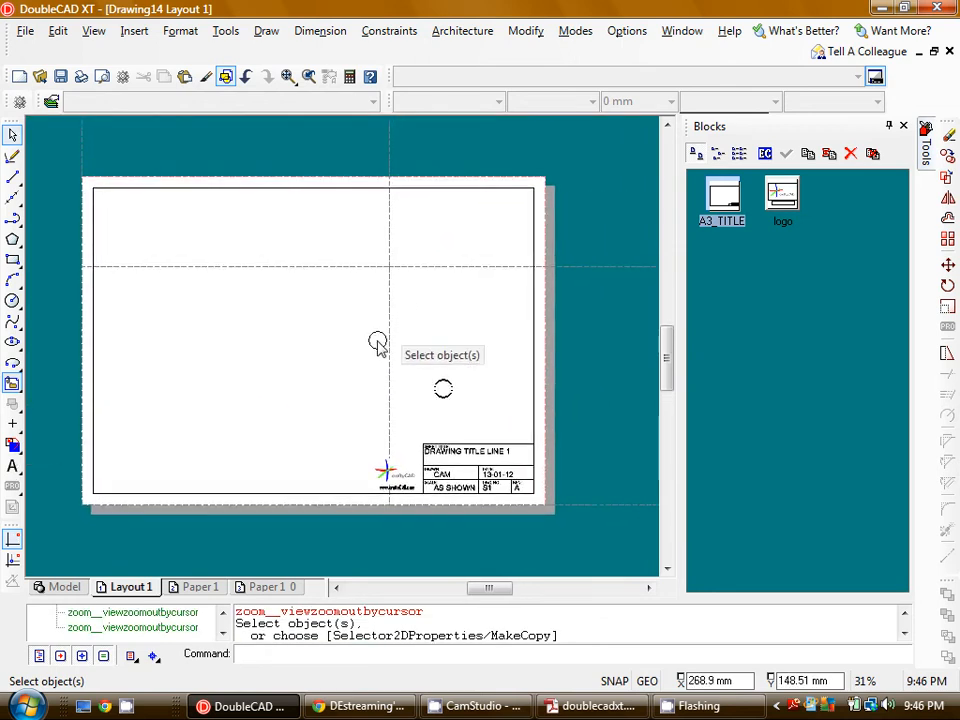
{"action": "mouse_move", "coordinate": [720, 308]}
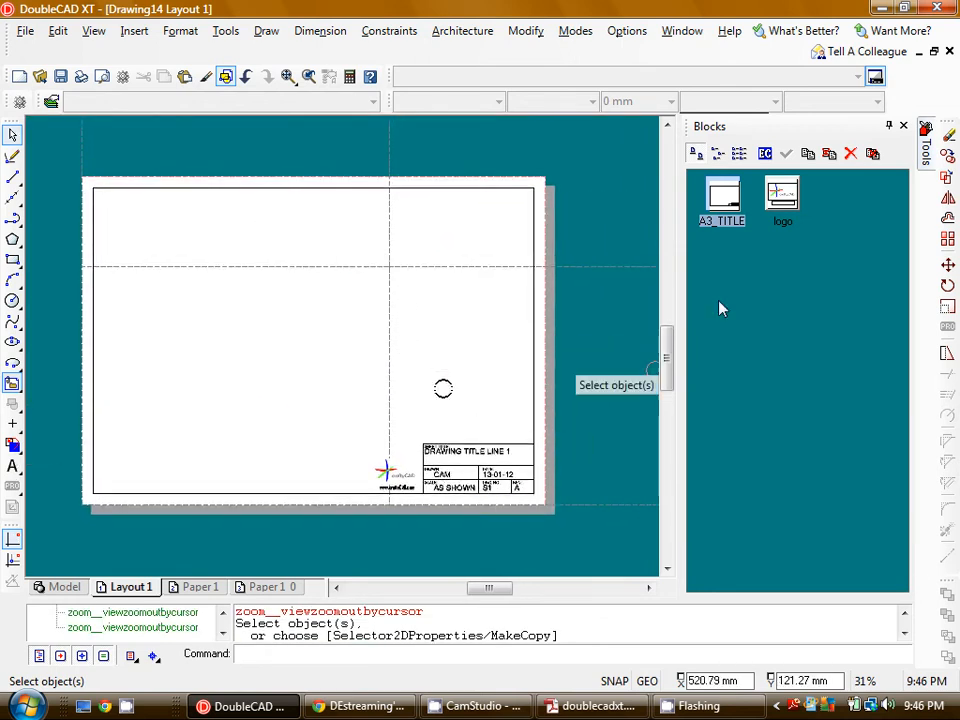
Partial-save the drawing's shapes, blocks and ties as TITLEBLOCK in the titleblock folder.
{"action": "left_click", "coordinate": [24, 30]}
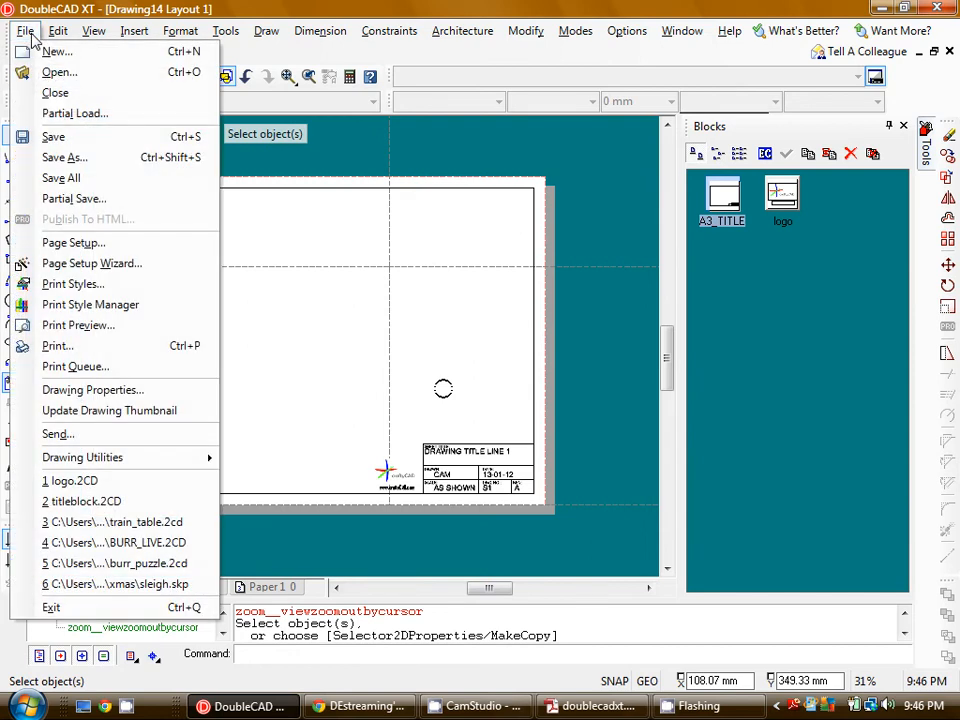
{"action": "left_click", "coordinate": [72, 198]}
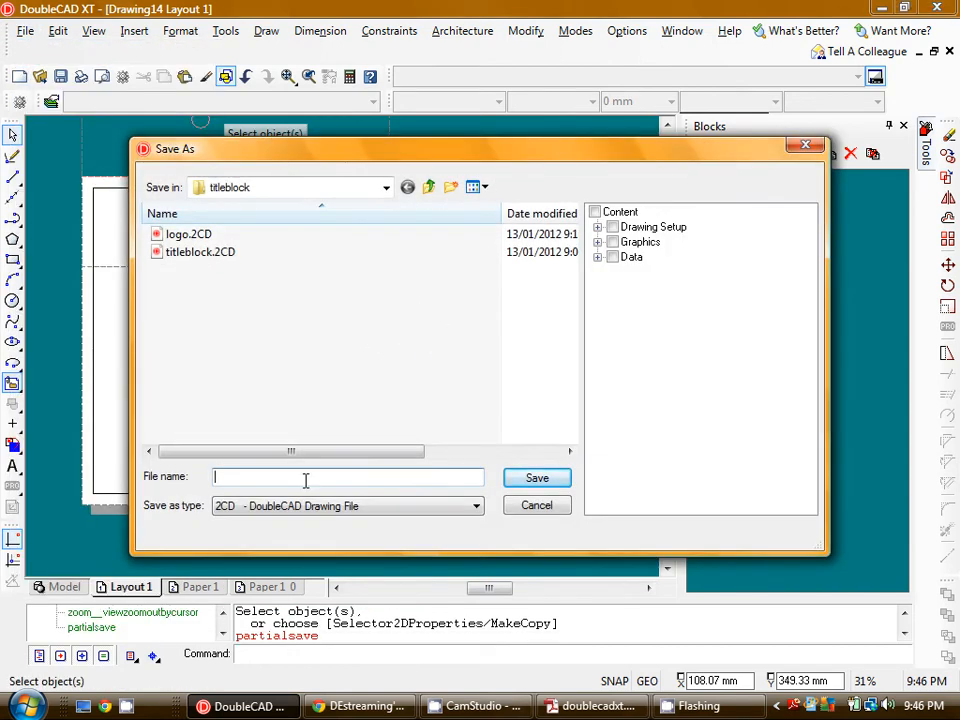
{"action": "type", "text": "TITLEBLOCK"}
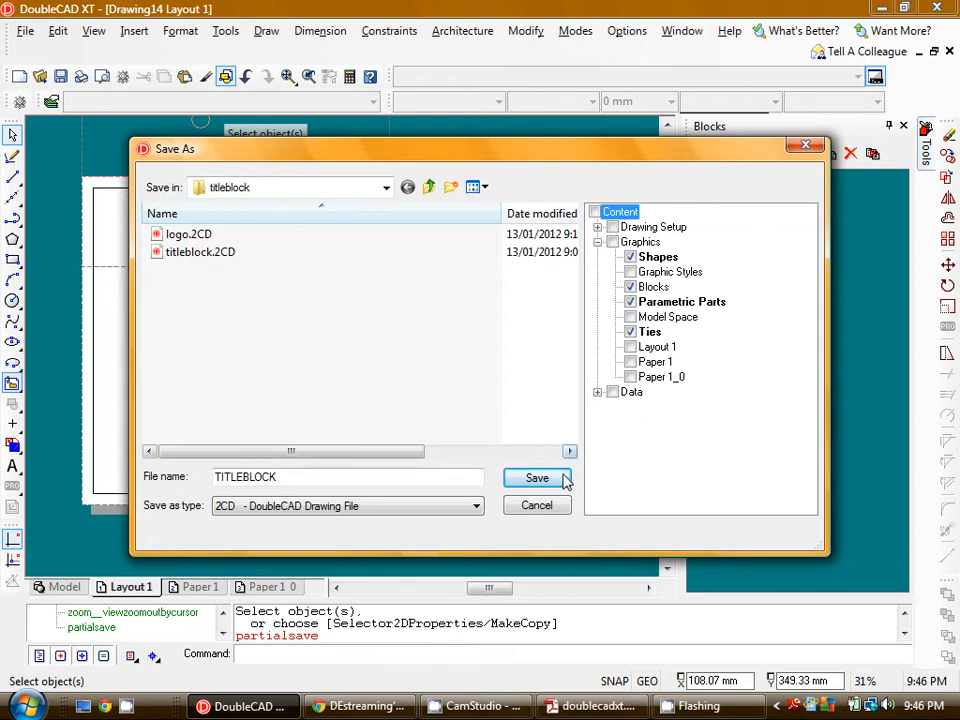
{"action": "left_click", "coordinate": [536, 476]}
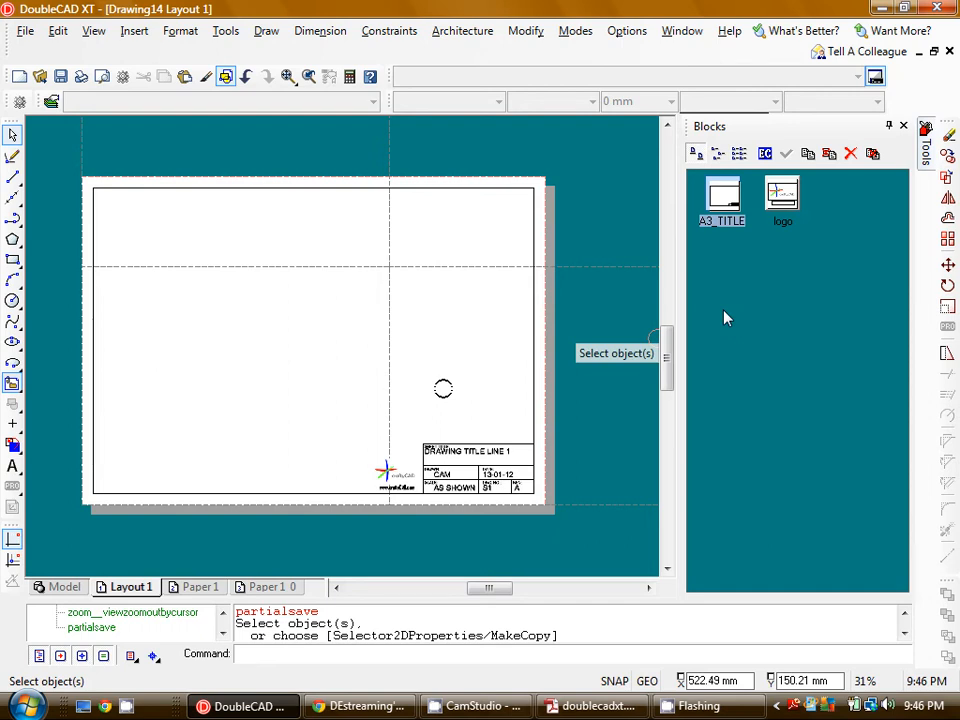
{"action": "mouse_move", "coordinate": [692, 344]}
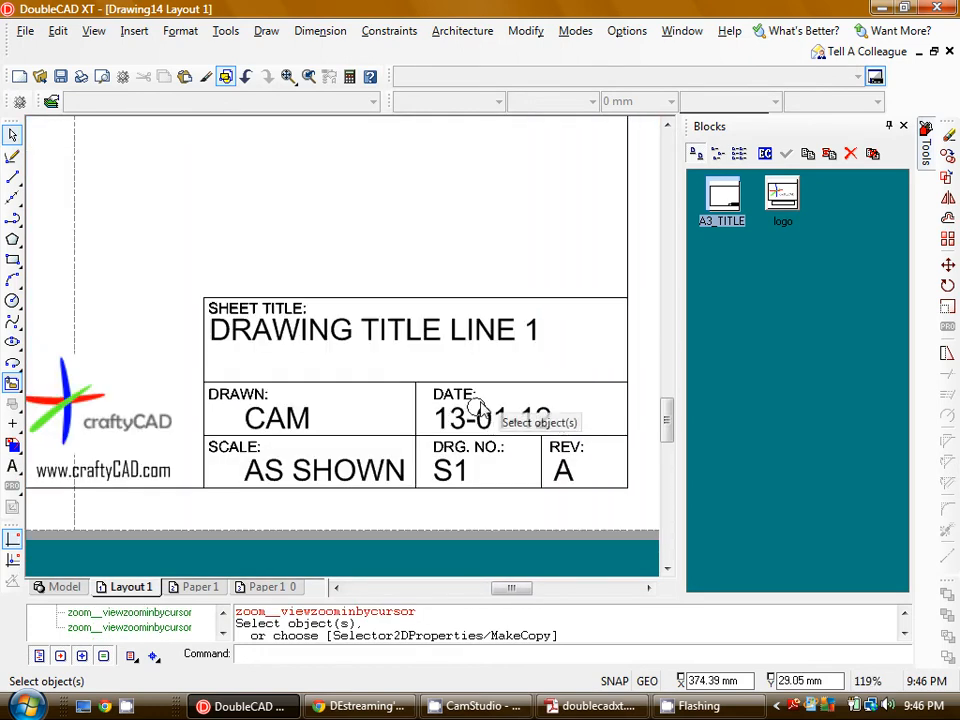
Start a new drawing from the template and reach Layout 1's properties.
{"action": "scroll", "scroll_direction": "down", "scroll_amount": 3}
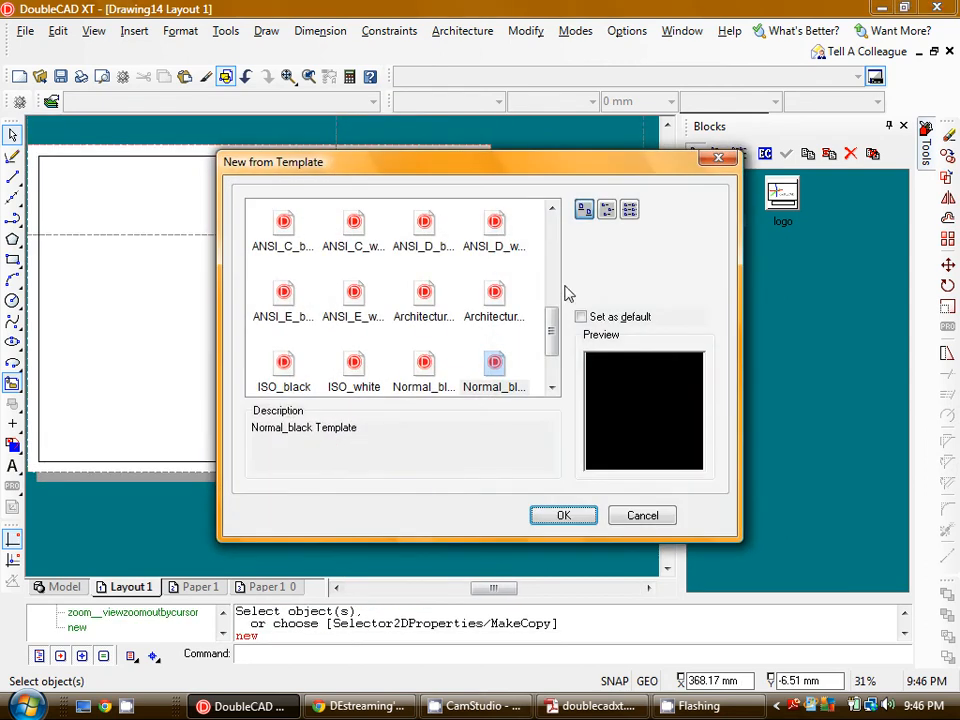
{"action": "left_click", "coordinate": [564, 516]}
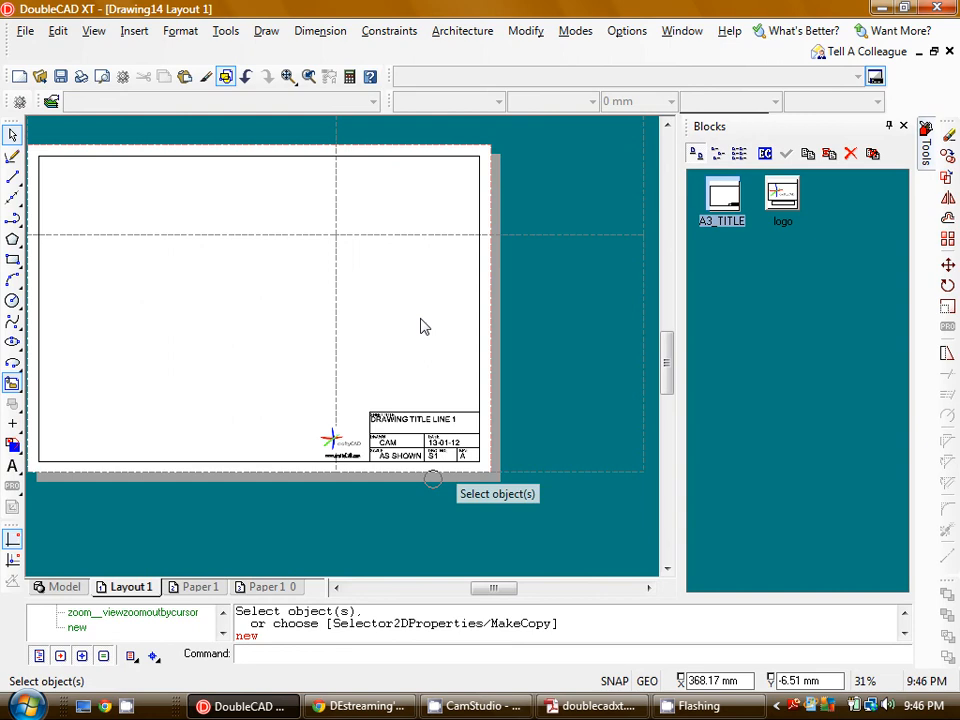
{"action": "right_click", "coordinate": [128, 586]}
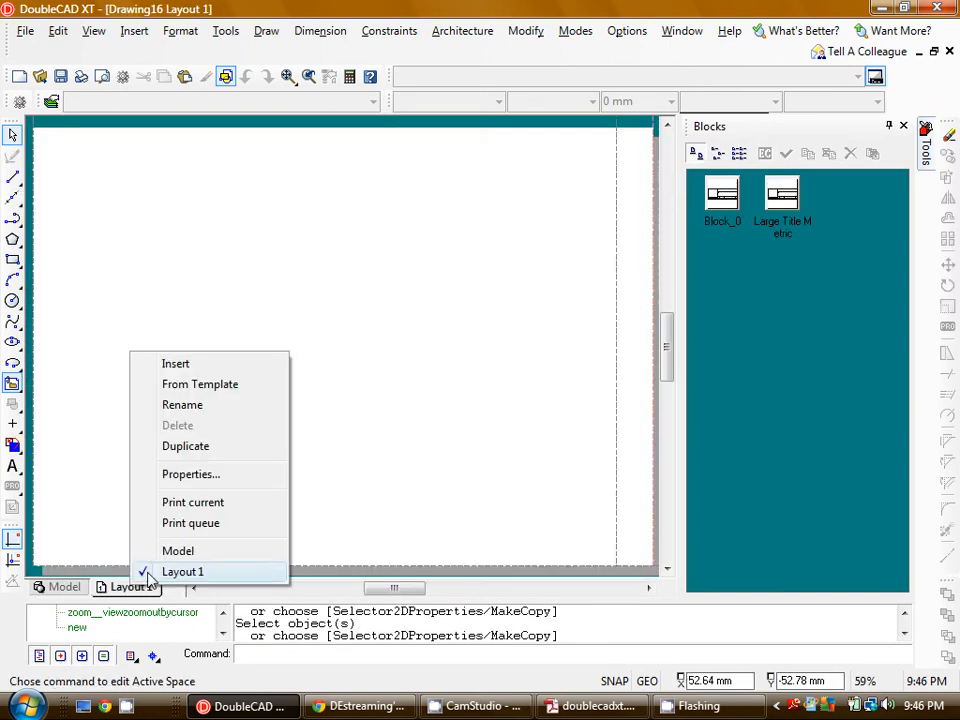
{"action": "left_click", "coordinate": [190, 474]}
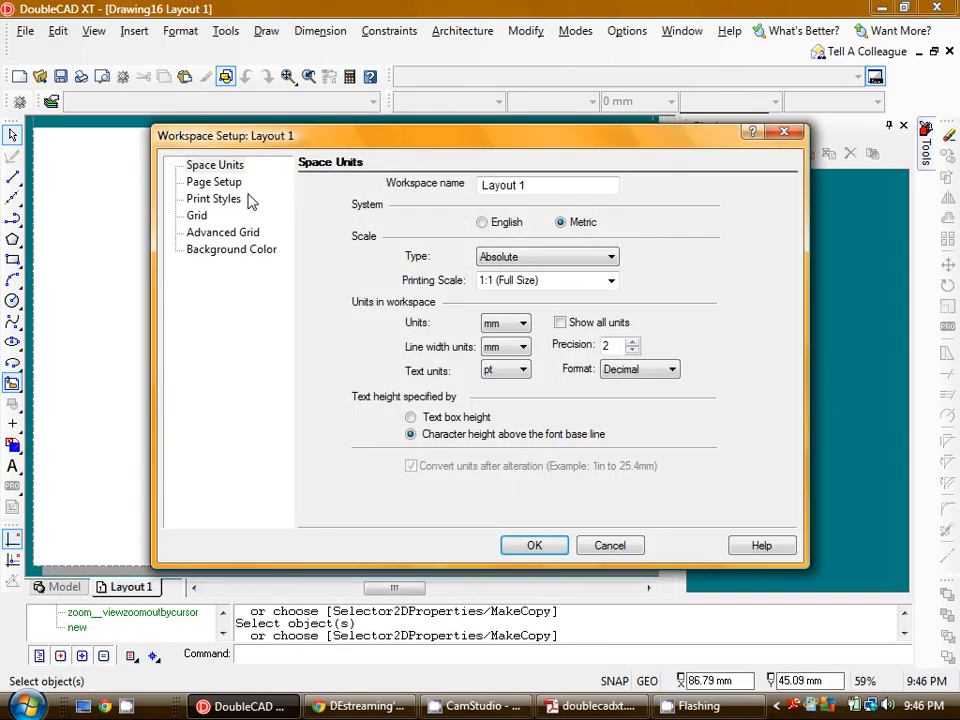
Set Layout 1's page to ISO A3 landscape in Page Setup and apply it.
{"action": "left_click", "coordinate": [522, 370]}
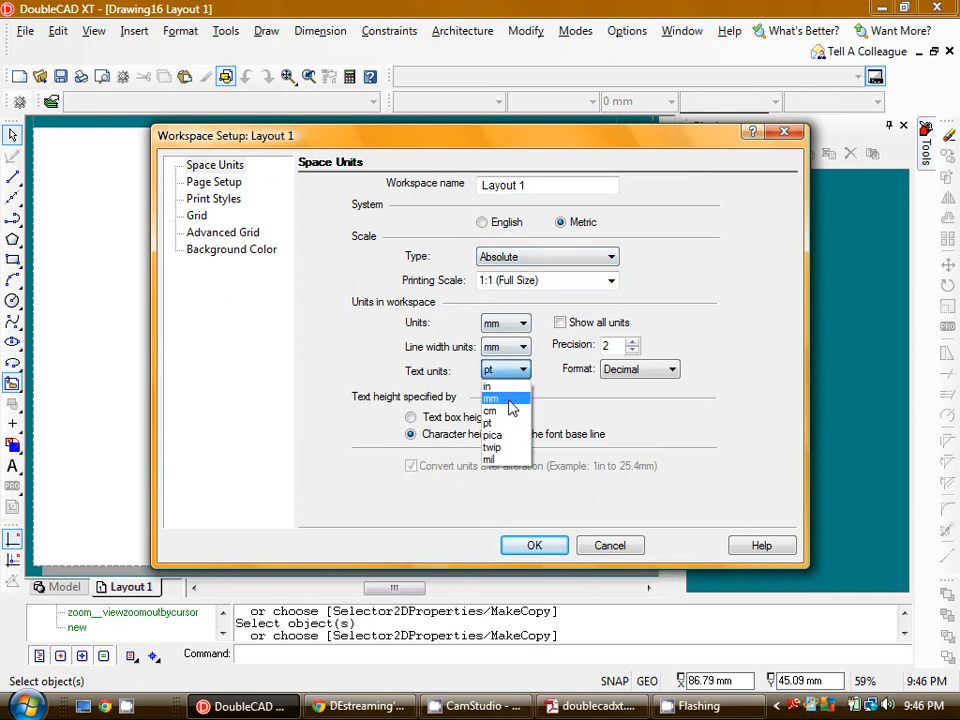
{"action": "left_click", "coordinate": [212, 182]}
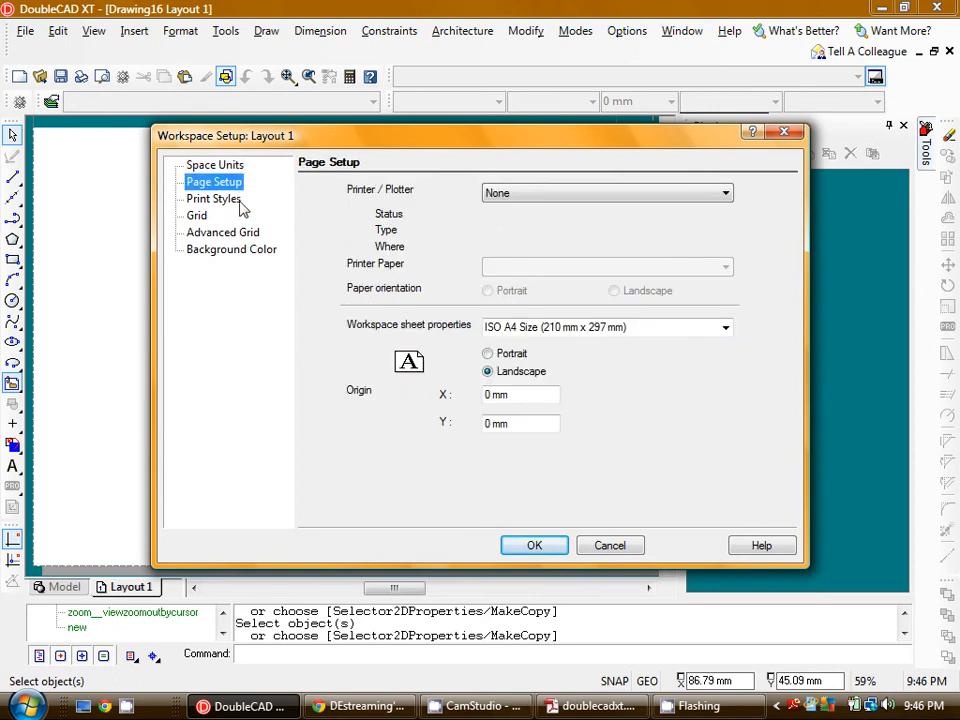
{"action": "left_click", "coordinate": [724, 328]}
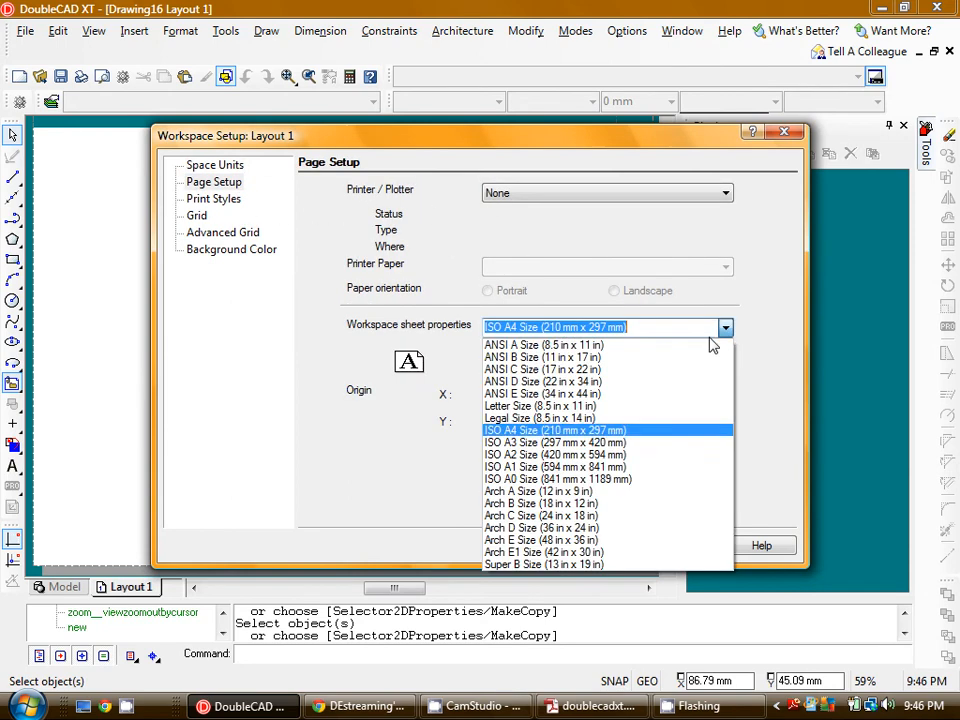
{"action": "left_click", "coordinate": [556, 442]}
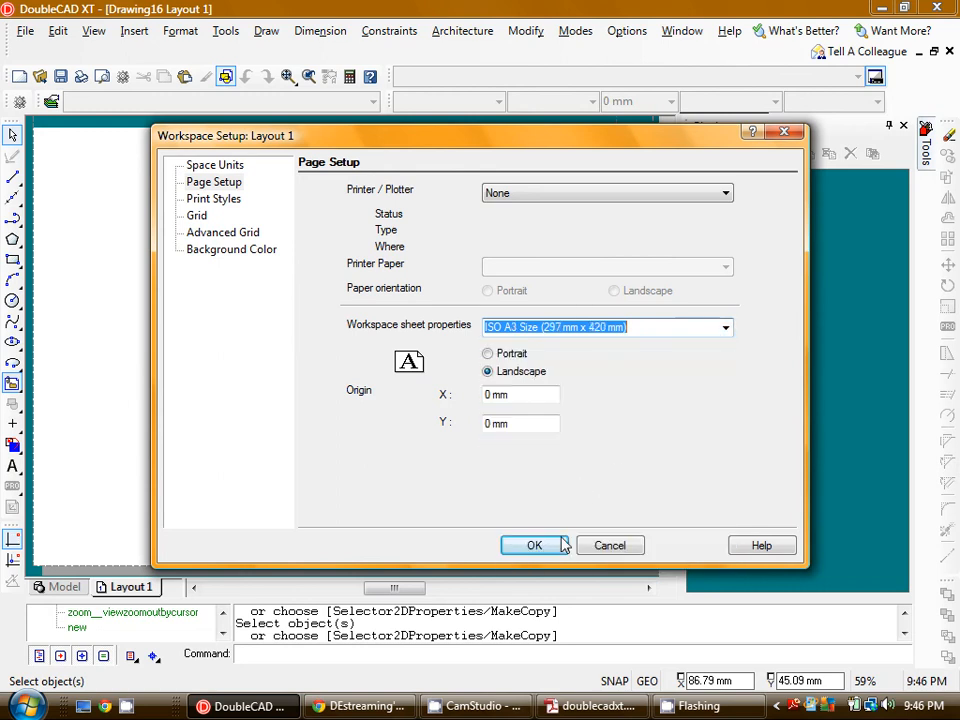
{"action": "left_click", "coordinate": [534, 544]}
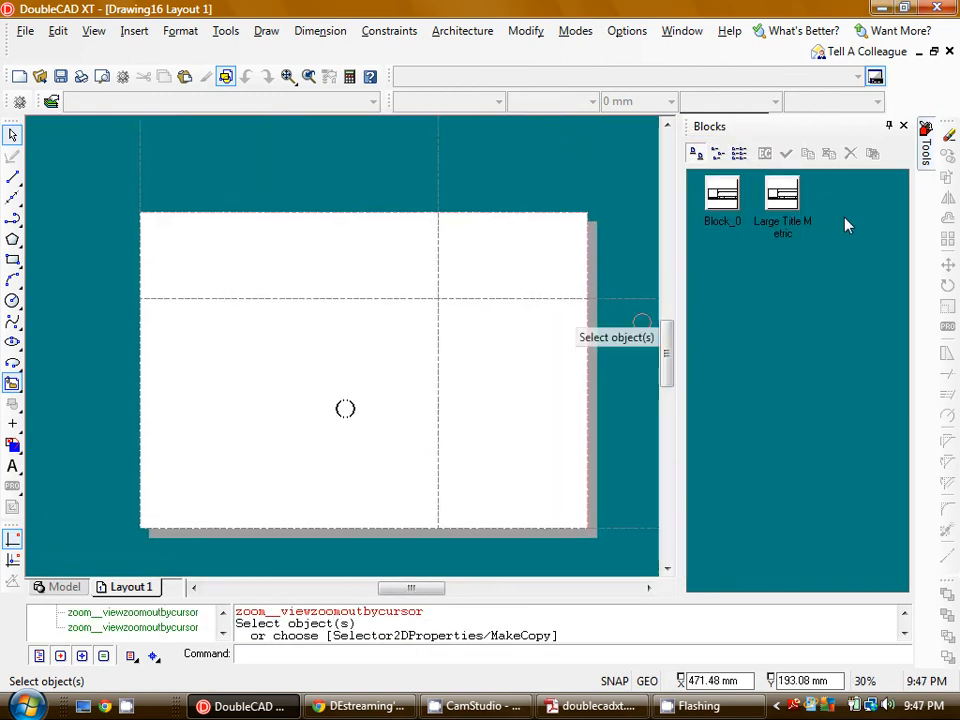
Insert titleblock.2CD into the new drawing and dismiss the Block Attributes Setting dialog.
{"action": "left_click", "coordinate": [134, 30]}
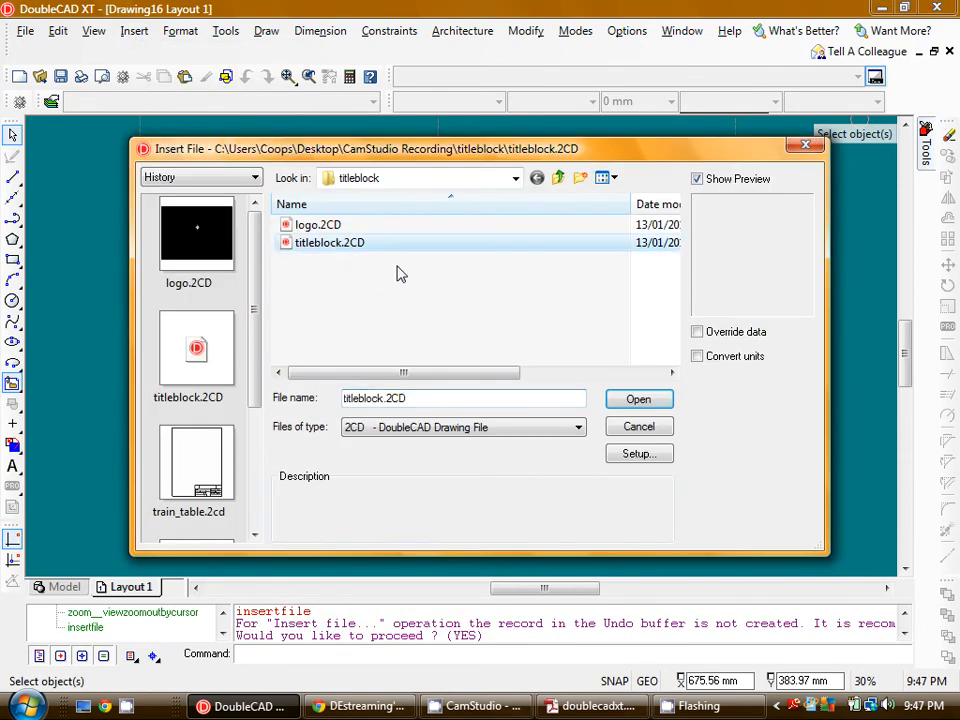
{"action": "left_click", "coordinate": [638, 398]}
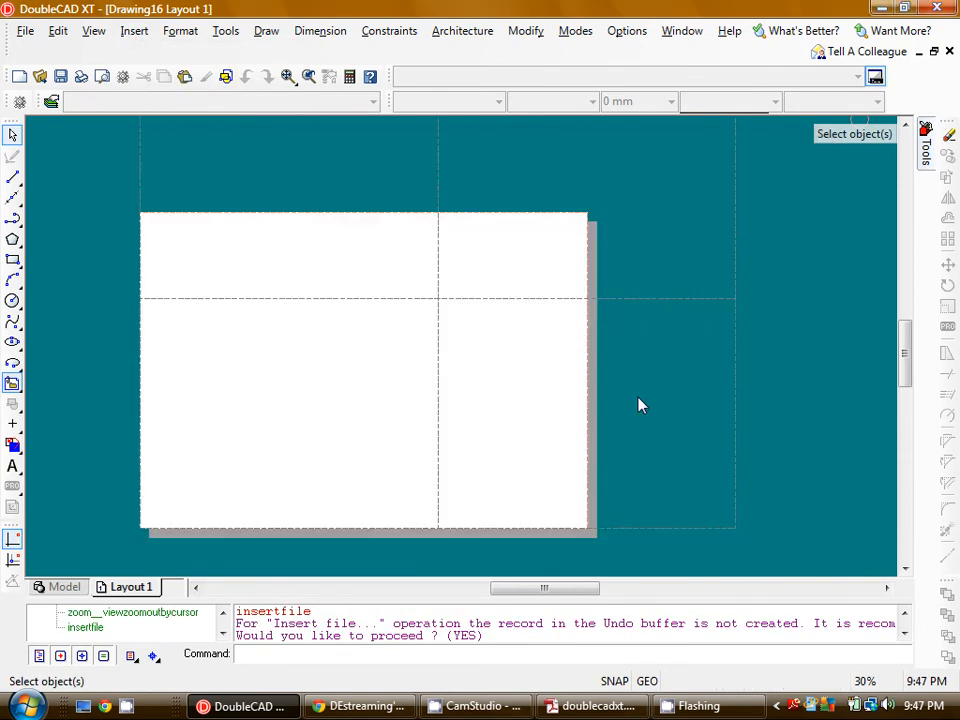
{"action": "left_click", "coordinate": [224, 32]}
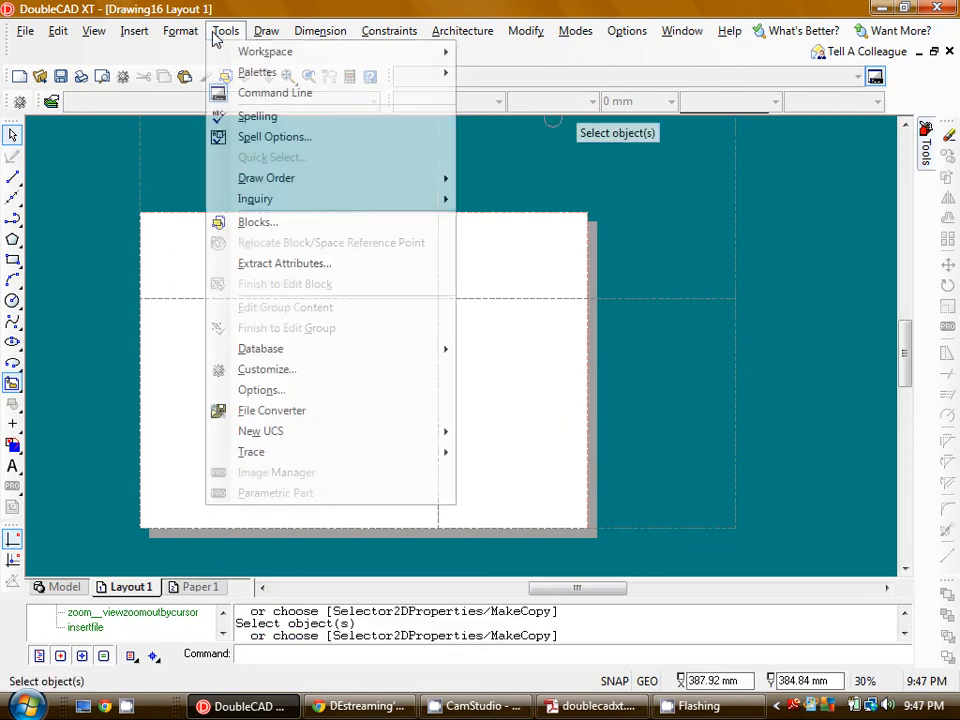
{"action": "left_click", "coordinate": [256, 220]}
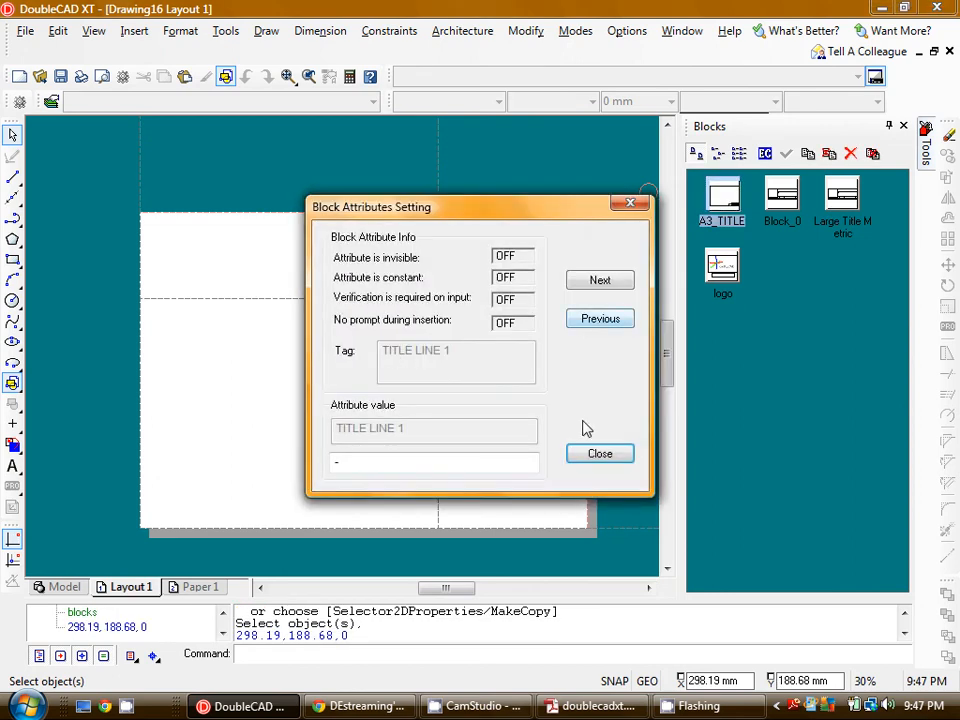
{"action": "left_click", "coordinate": [600, 452]}
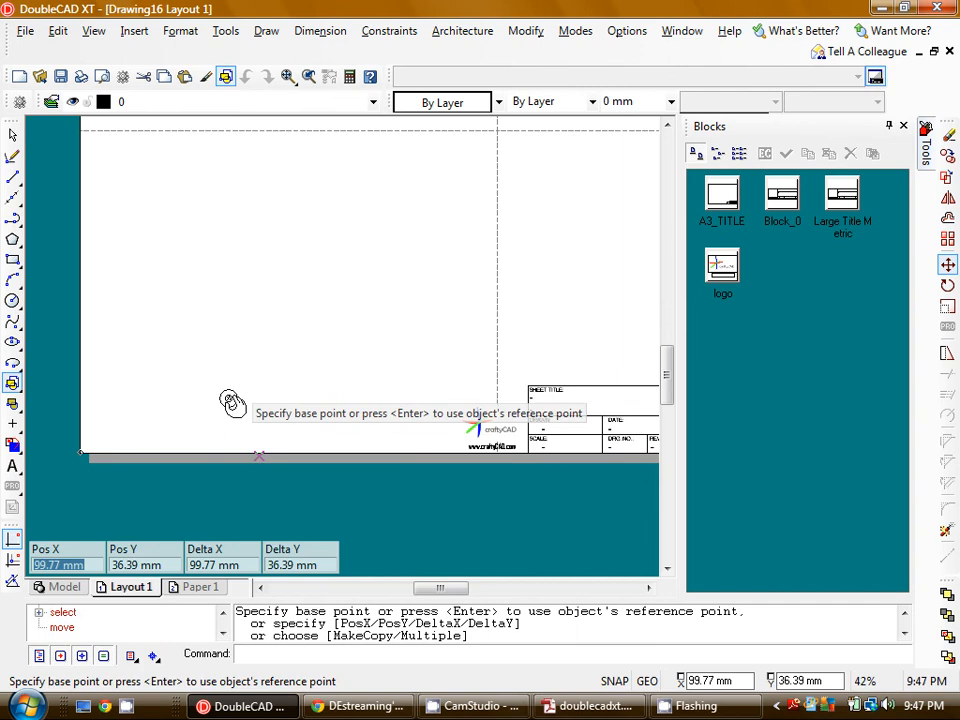
{"action": "type", "text": "@10"}
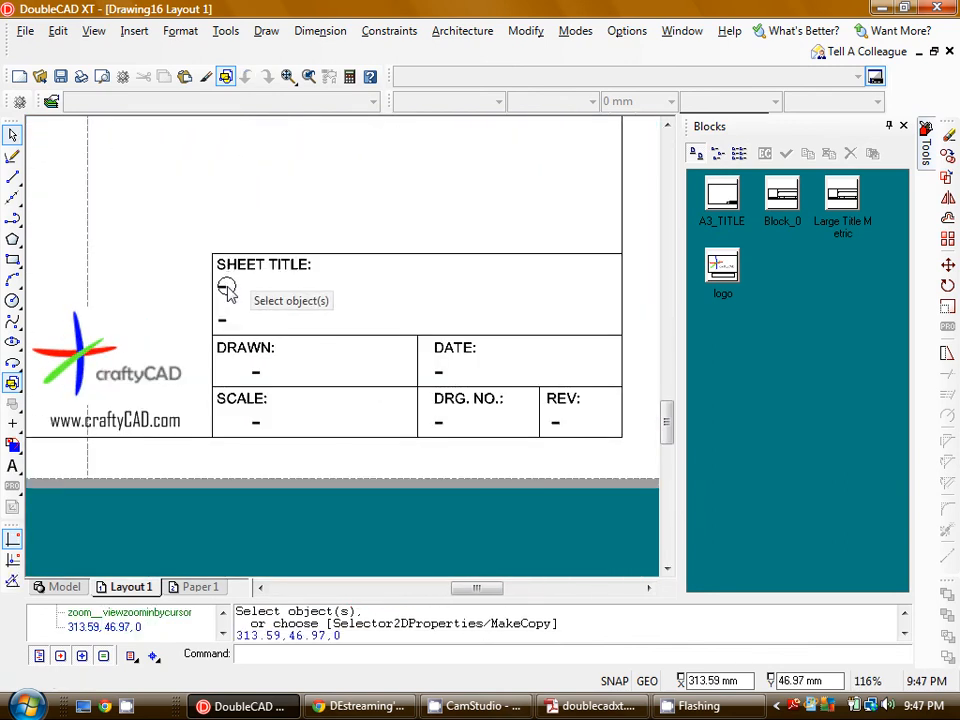
{"action": "double_click", "coordinate": [228, 290]}
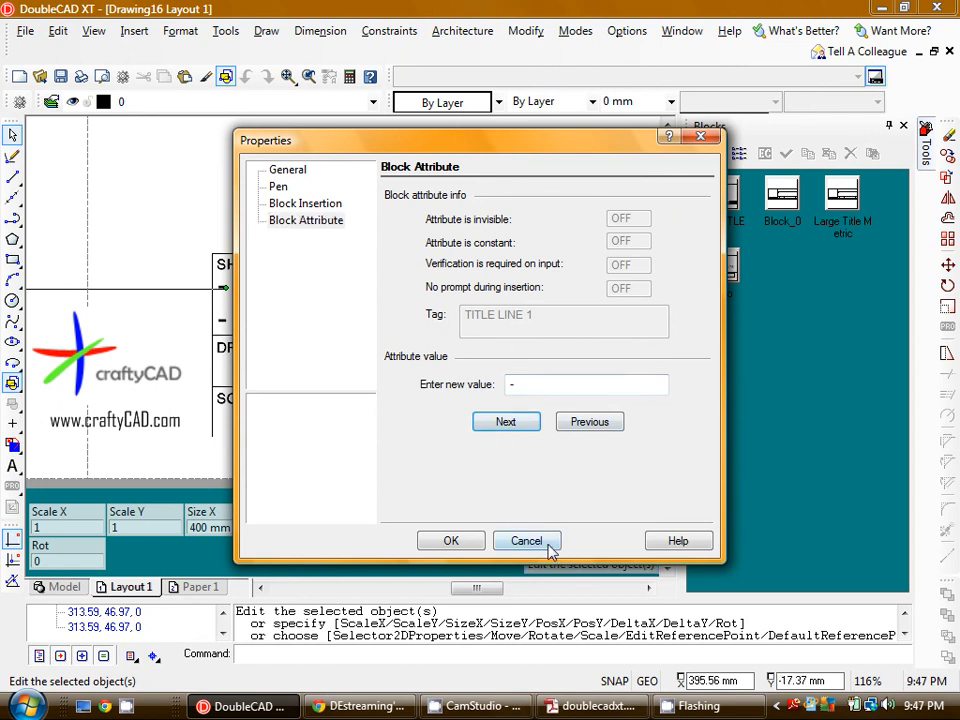
{"action": "left_click", "coordinate": [528, 540]}
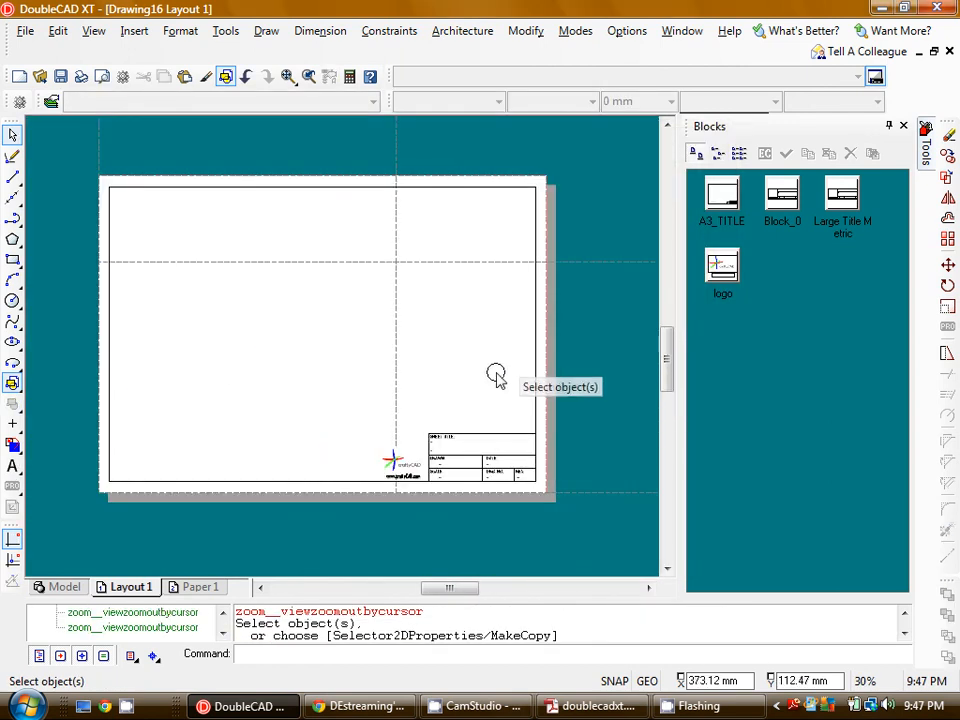
{"action": "mouse_move", "coordinate": [486, 378]}
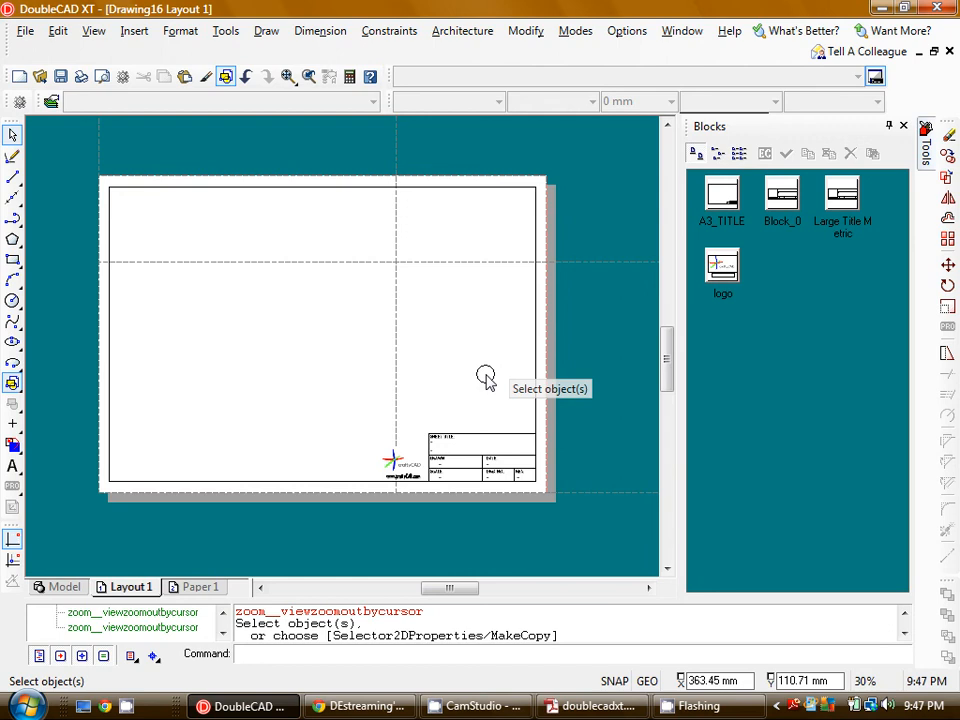
{"action": "mouse_move", "coordinate": [472, 396]}
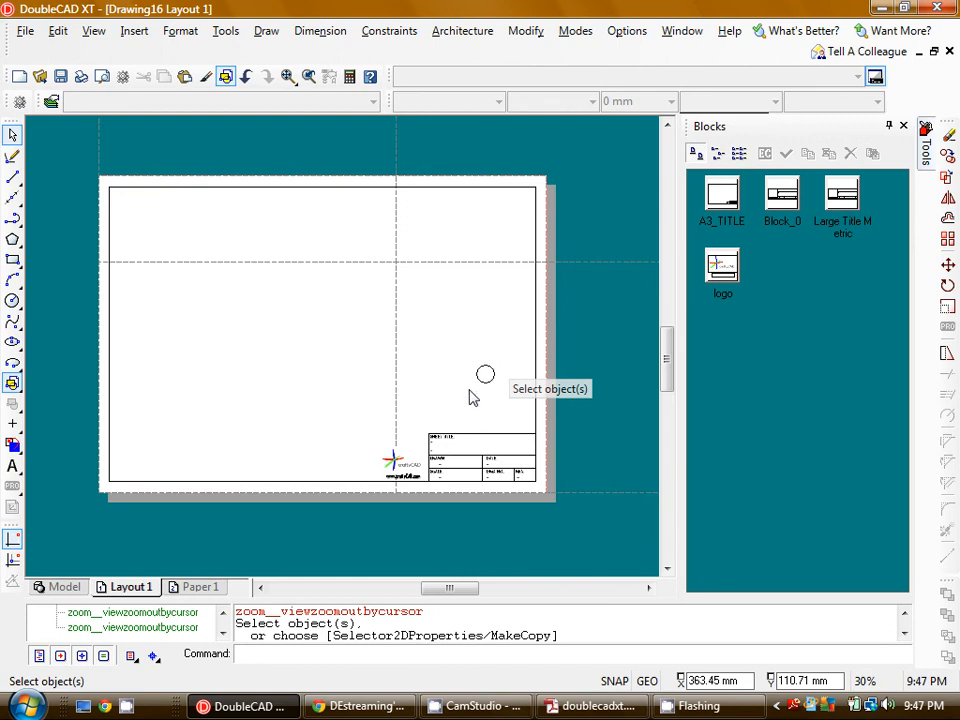